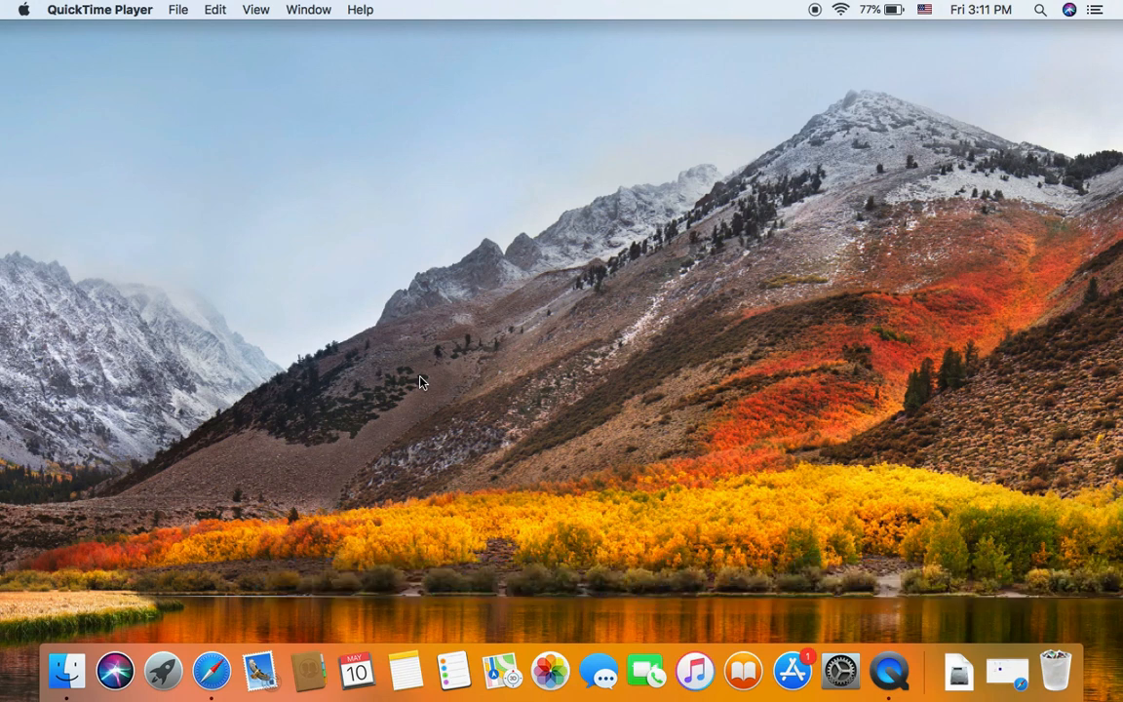
mouse_move(76, 125)
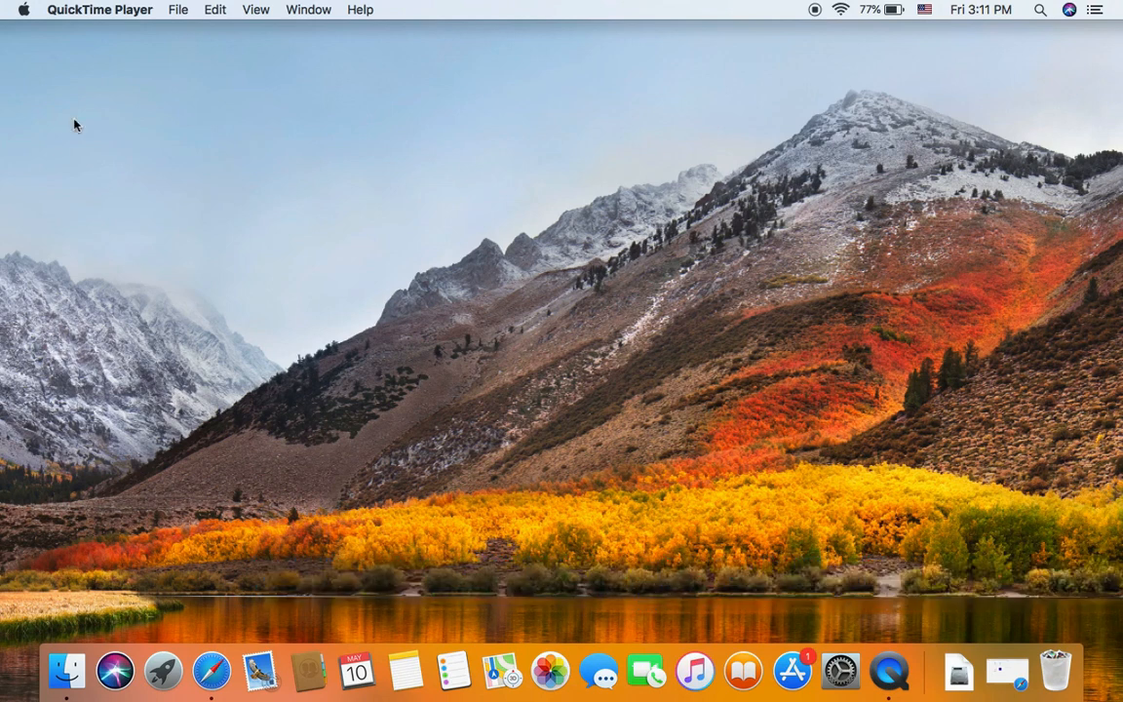
mouse_move(24, 10)
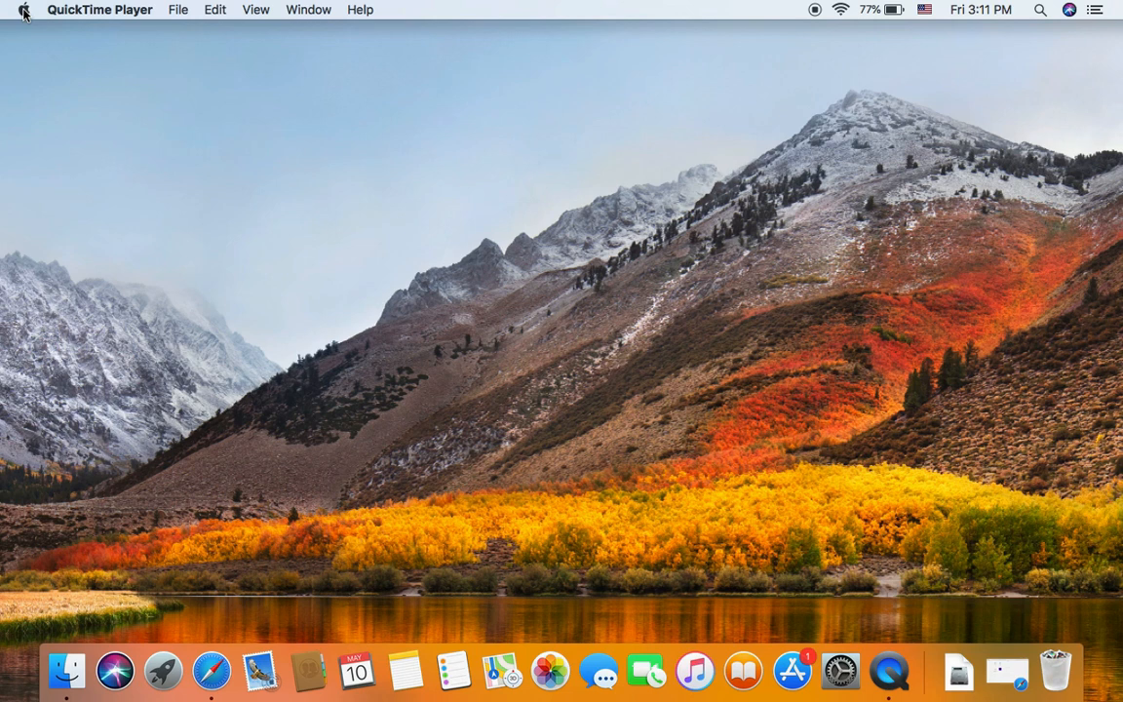
Step: Open About This Mac from the Apple menu to confirm macOS High Sierra 10.13.6
click(23, 10)
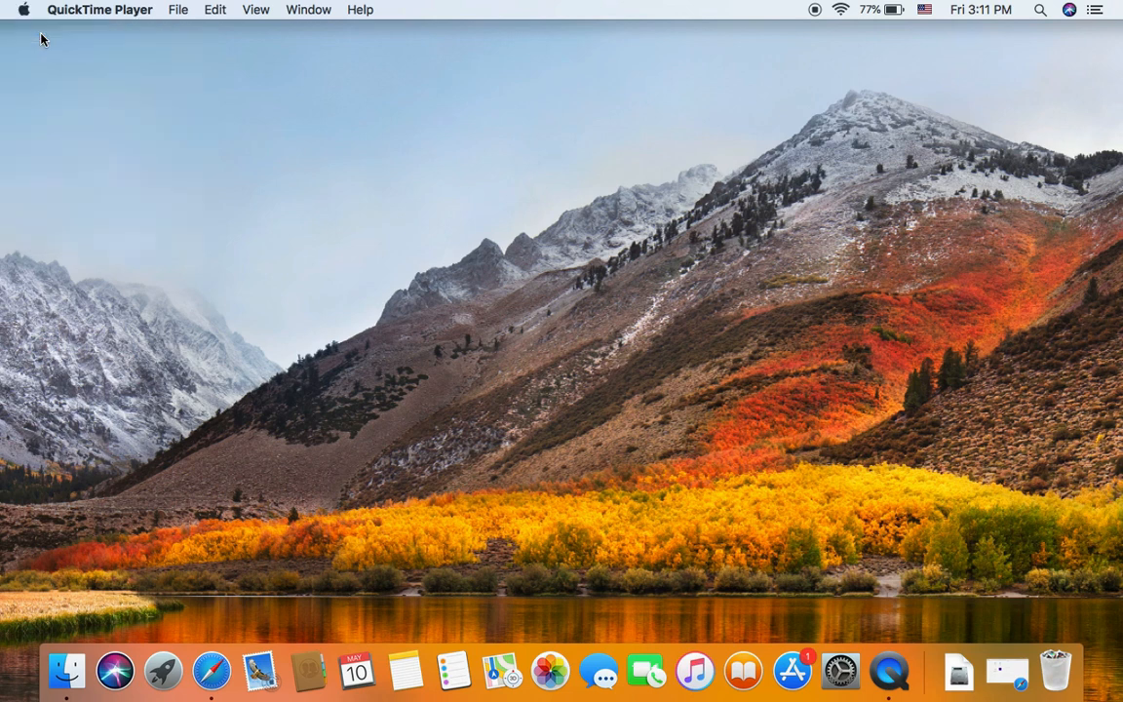
click(23, 9)
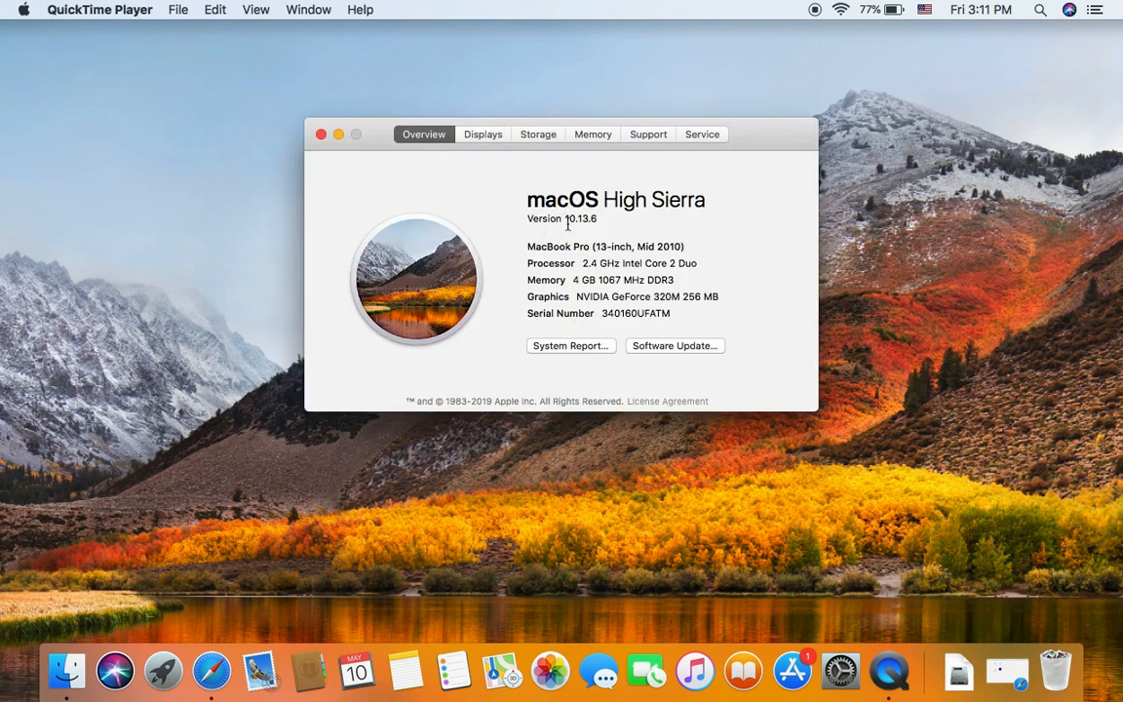
mouse_move(583, 230)
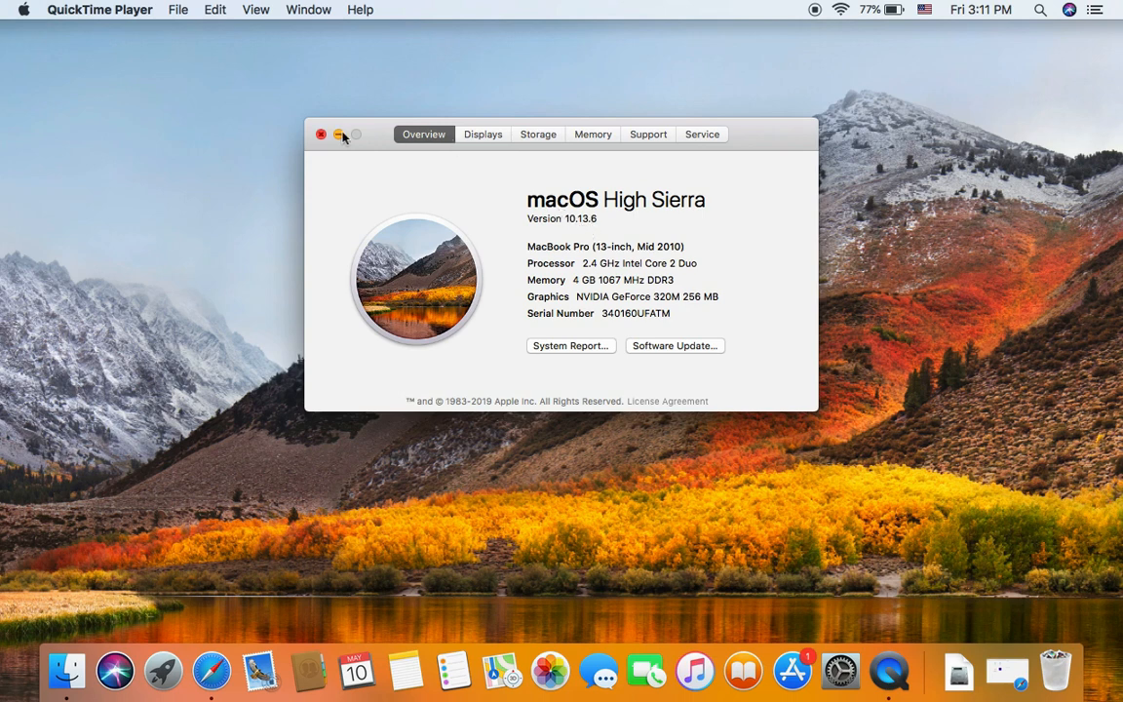
click(321, 134)
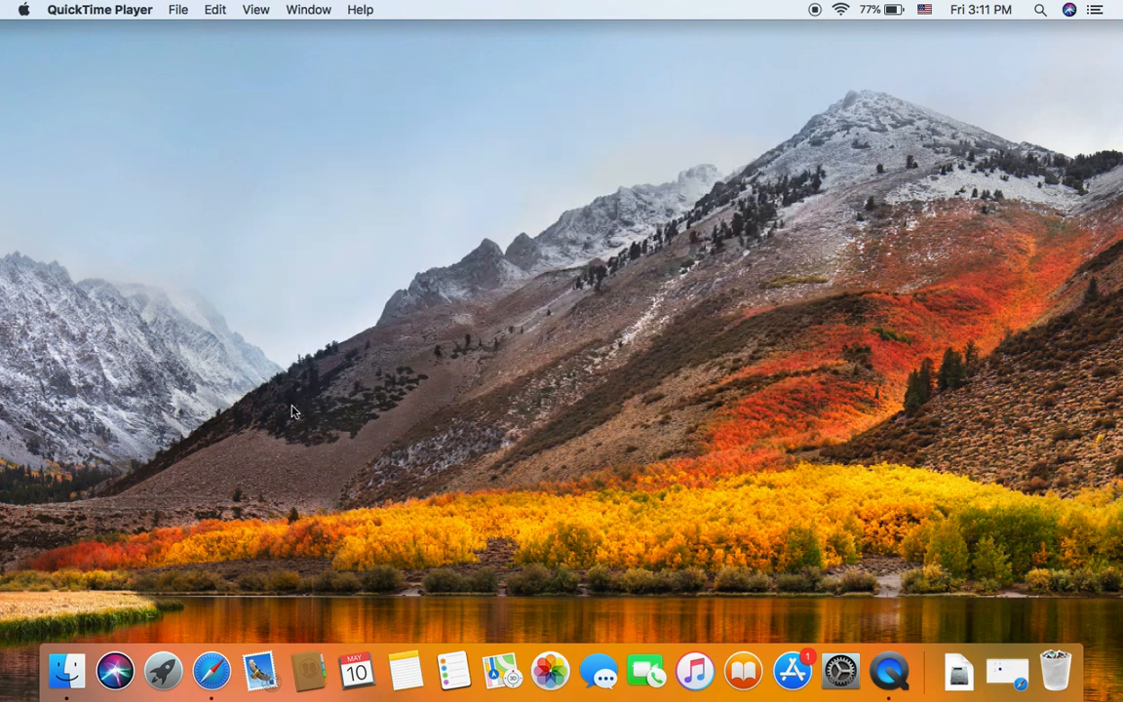
mouse_move(212, 670)
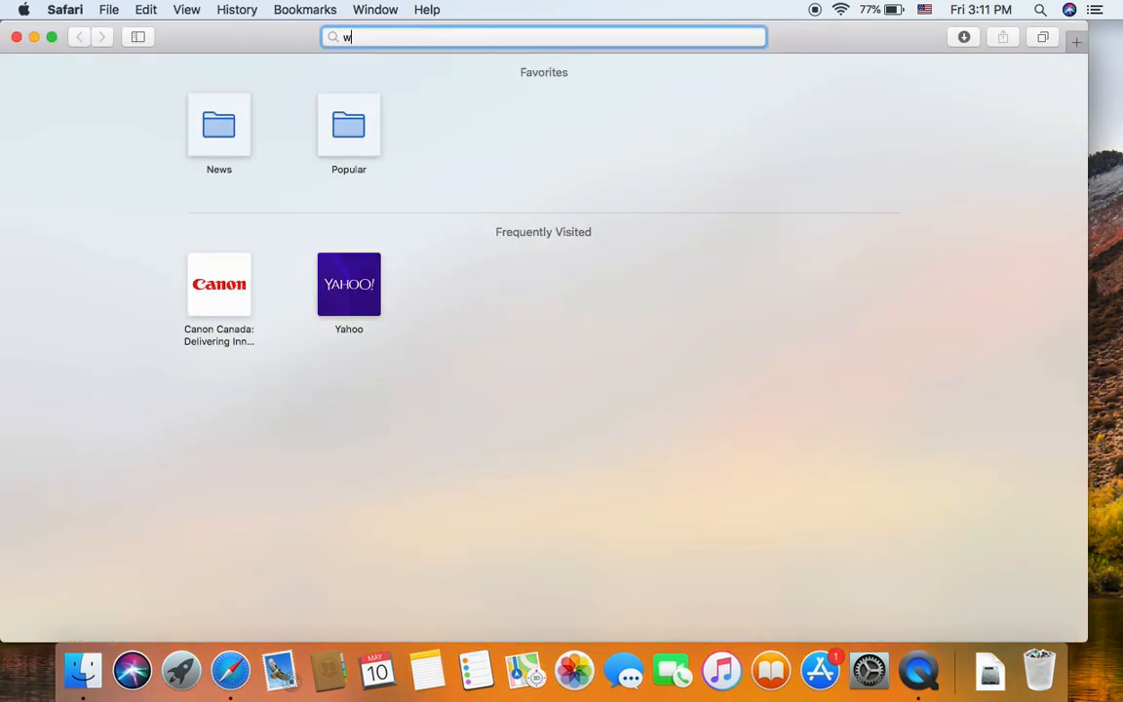
text(ww.canon.ca)
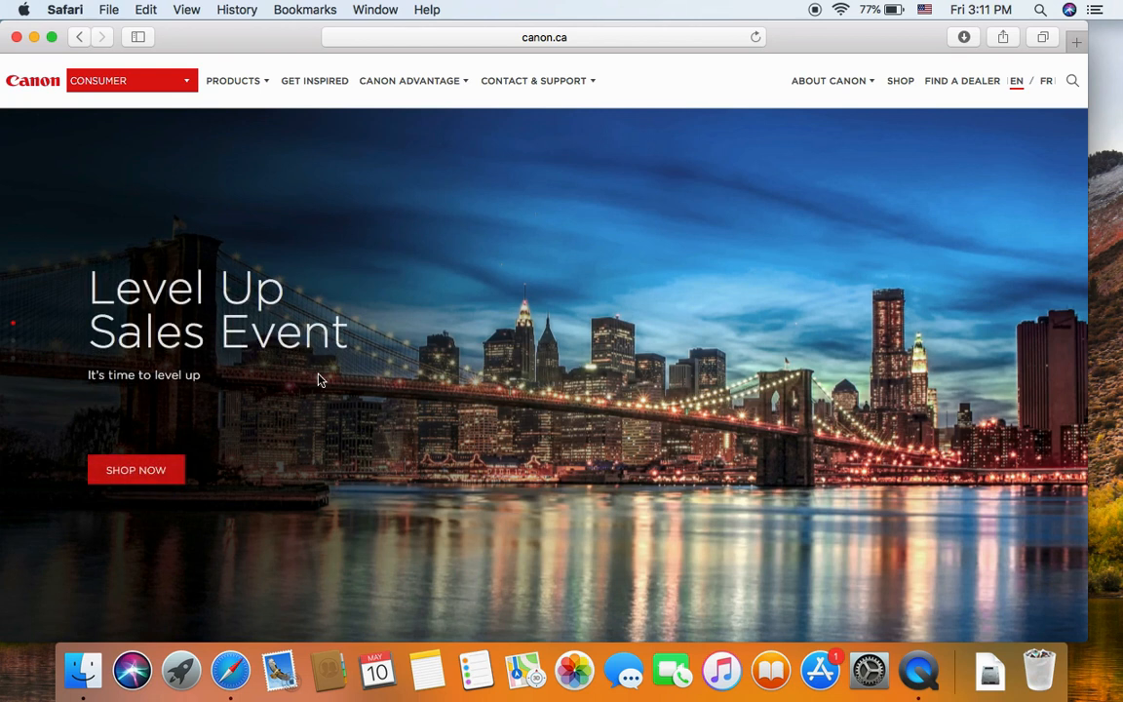
click(533, 80)
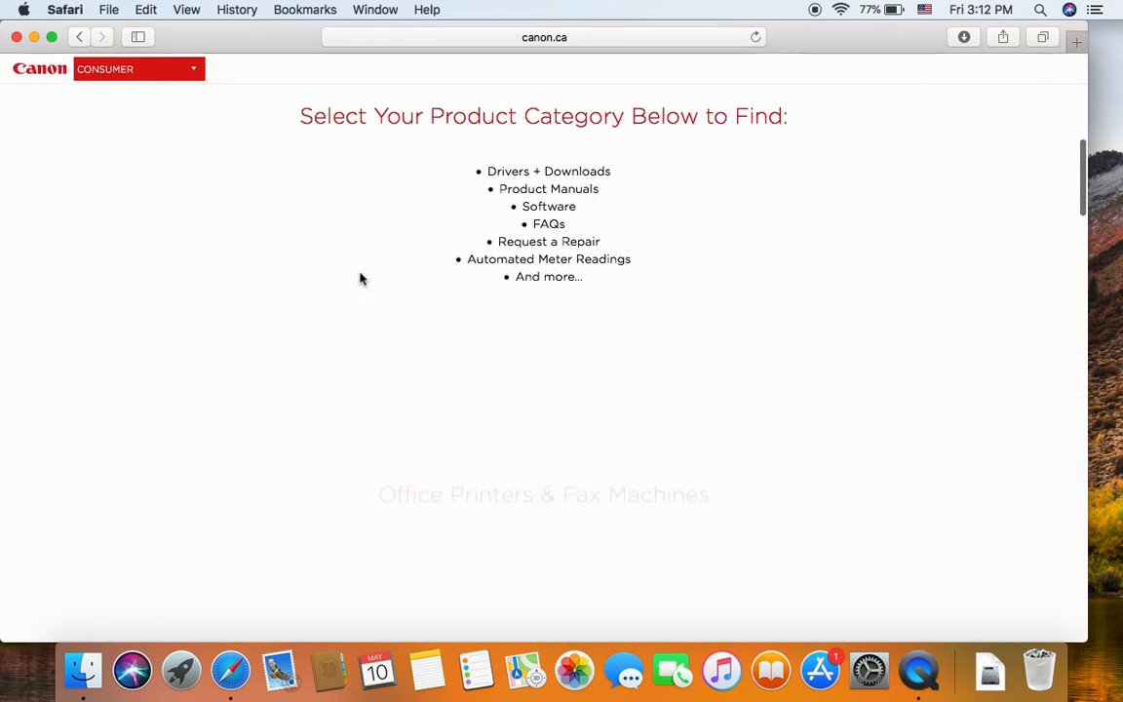
scroll(down, 3)
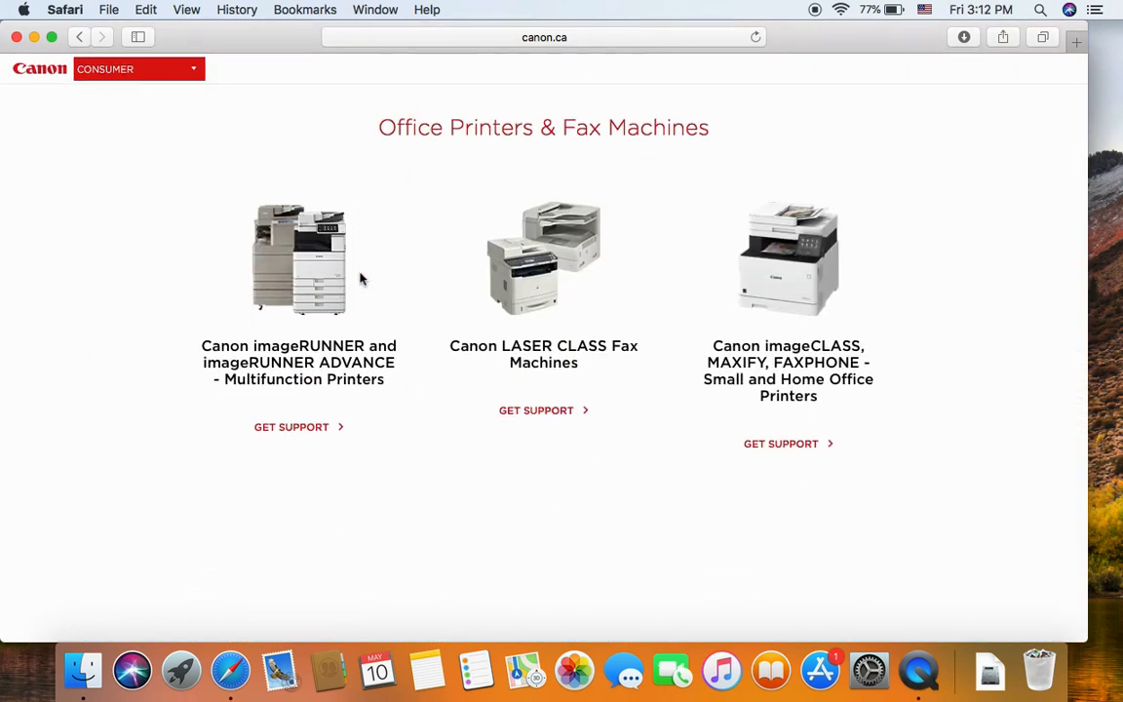
mouse_move(261, 323)
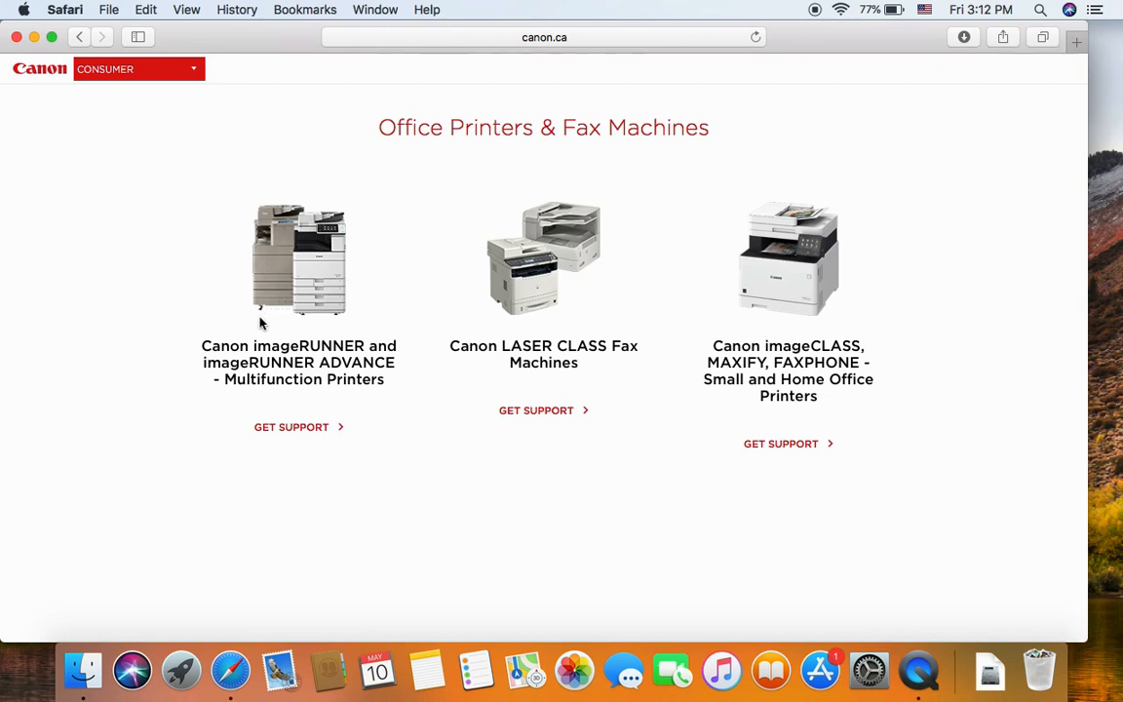
mouse_move(291, 427)
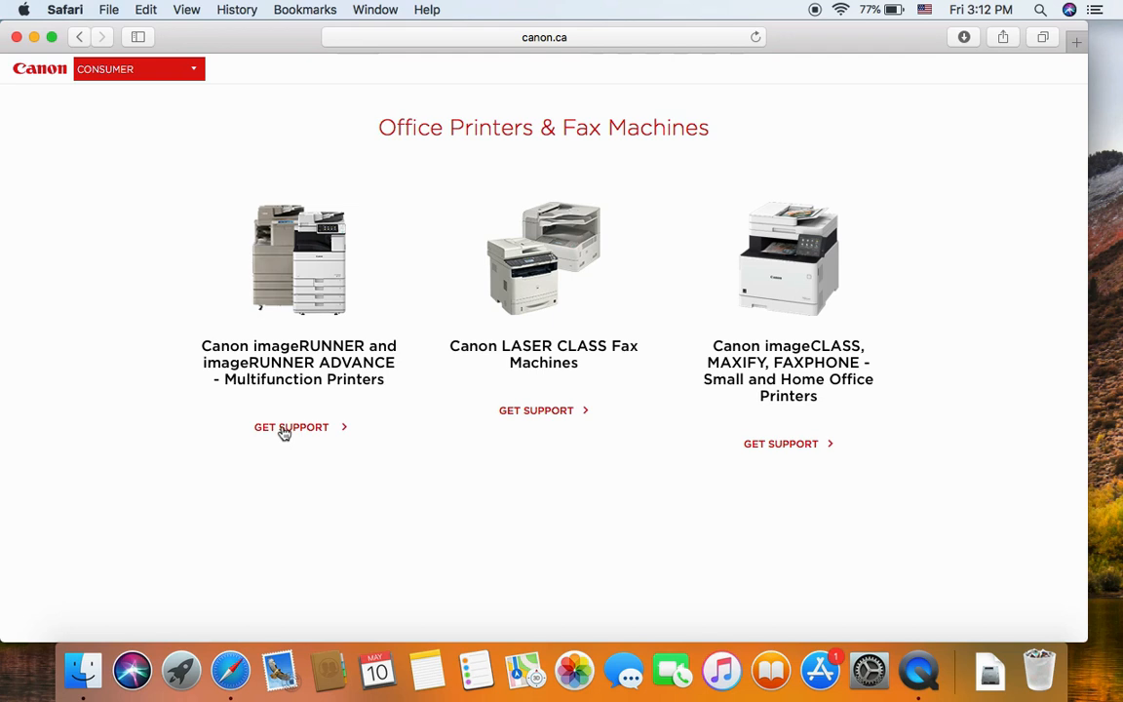
Step: Open imageRUNNER ADVANCE support and follow the link to Canon's drivers page
click(291, 427)
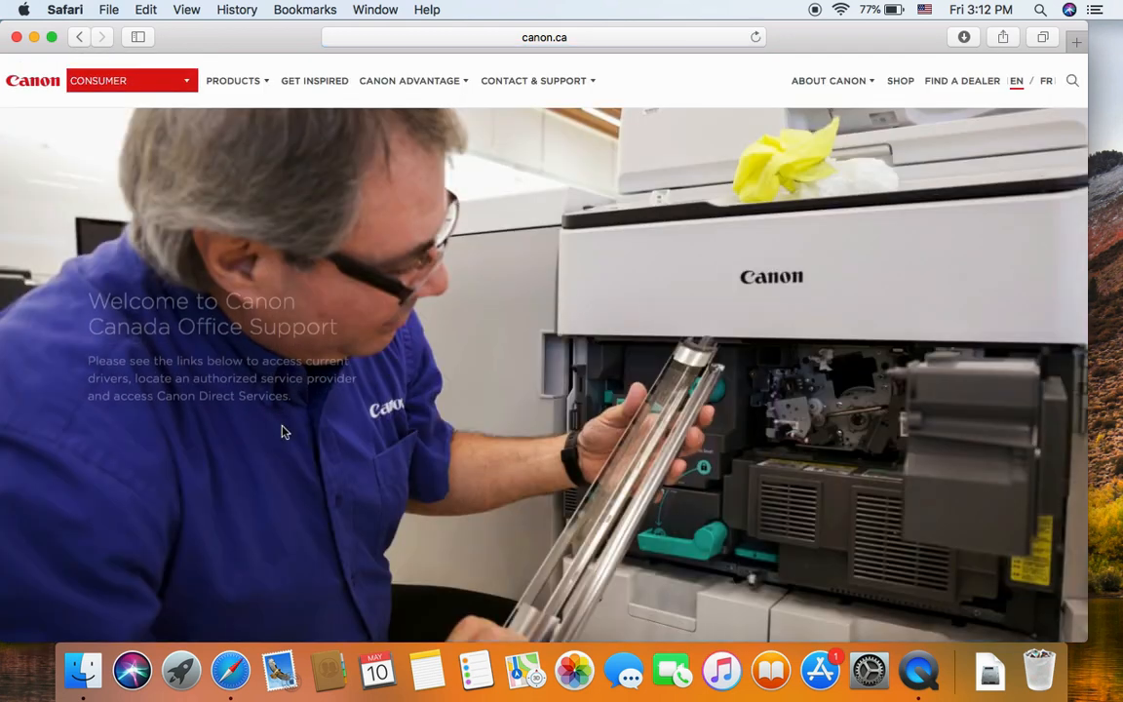
scroll(down, 3)
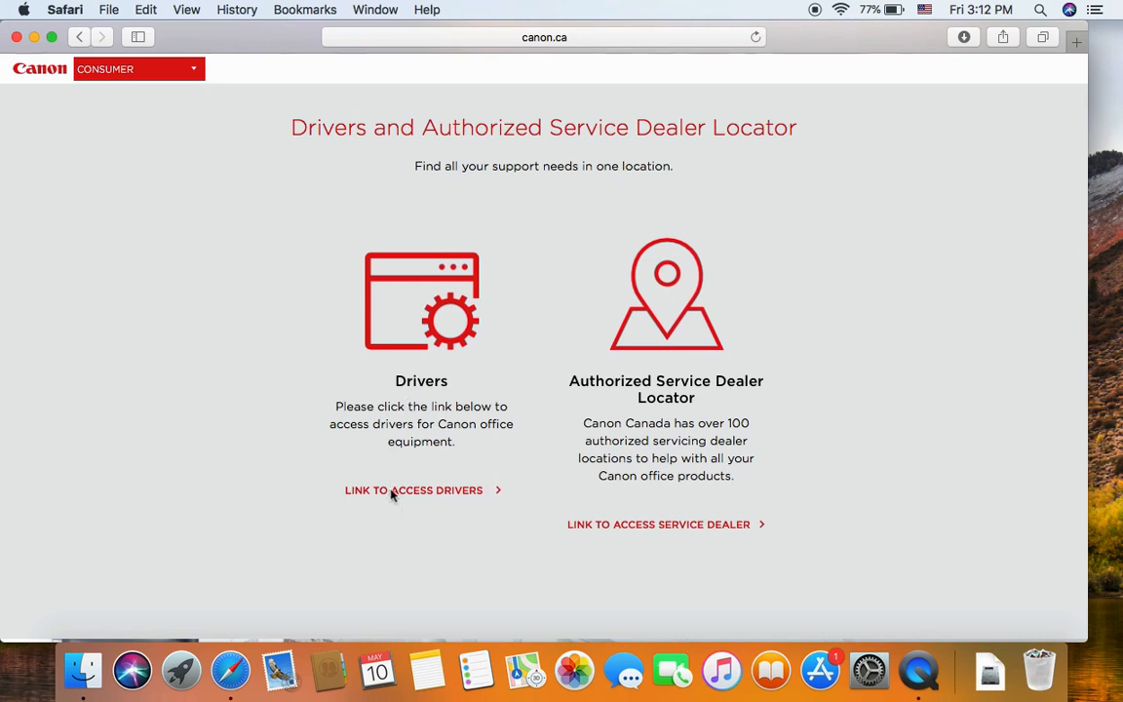
click(414, 490)
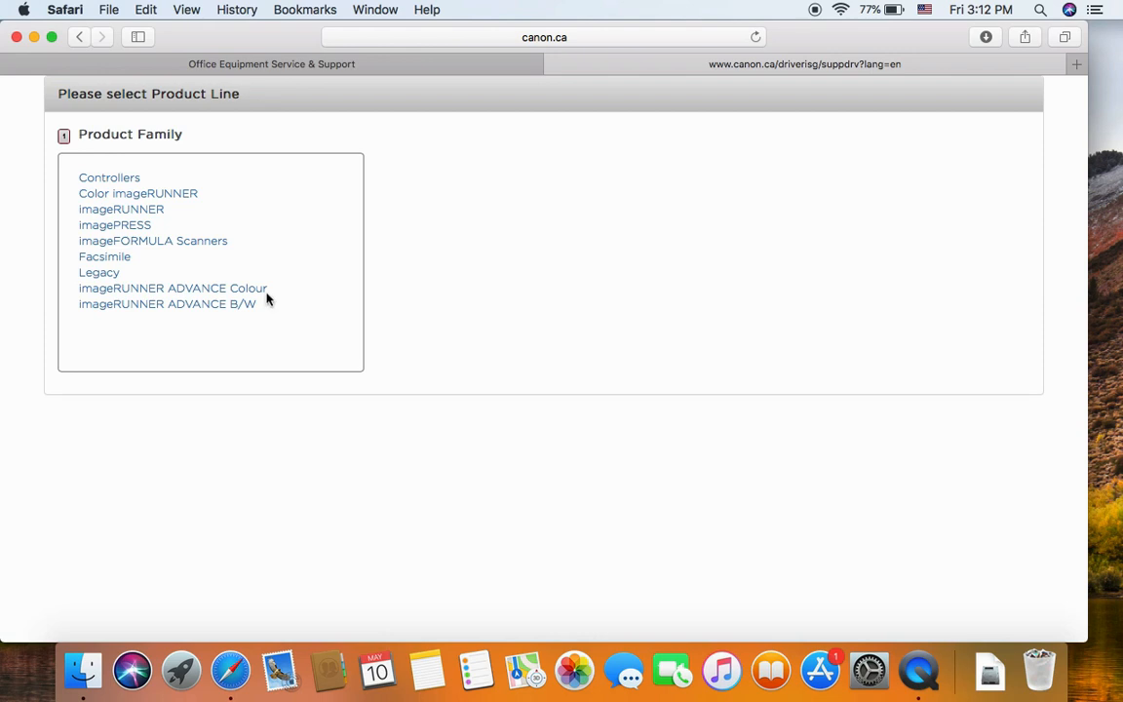
mouse_move(166, 303)
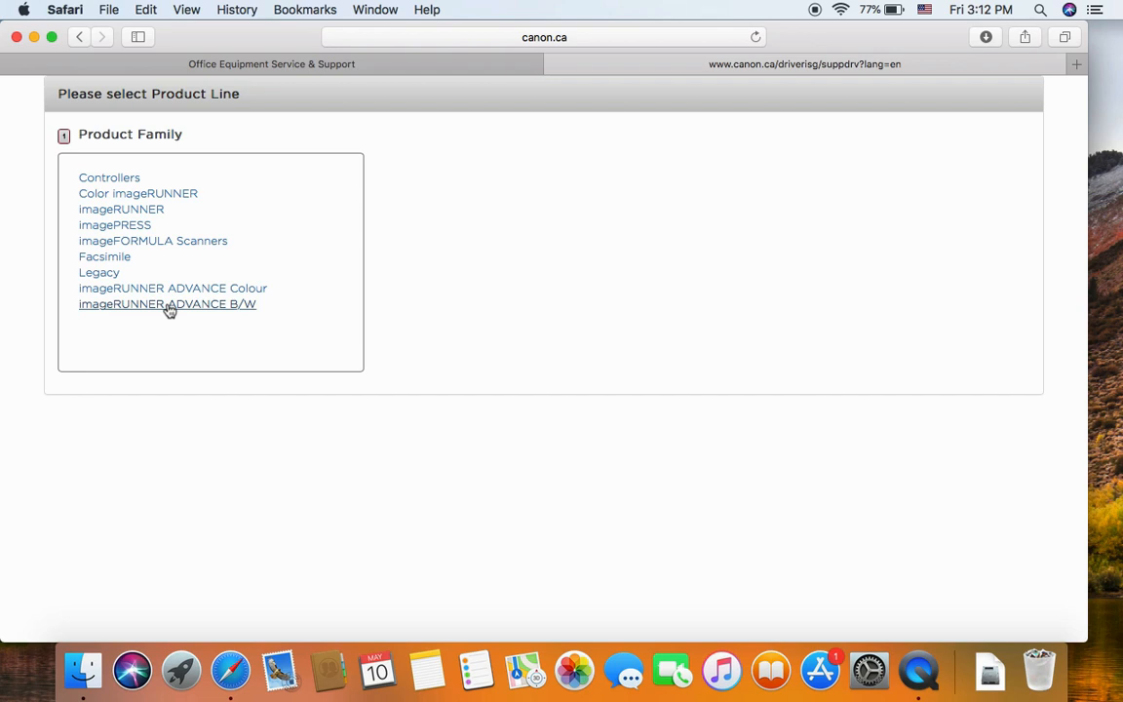
Step: Choose the imageRUNNER ADVANCE B/W family and the iR ADV 4051/4045/4035/4025 series
click(167, 303)
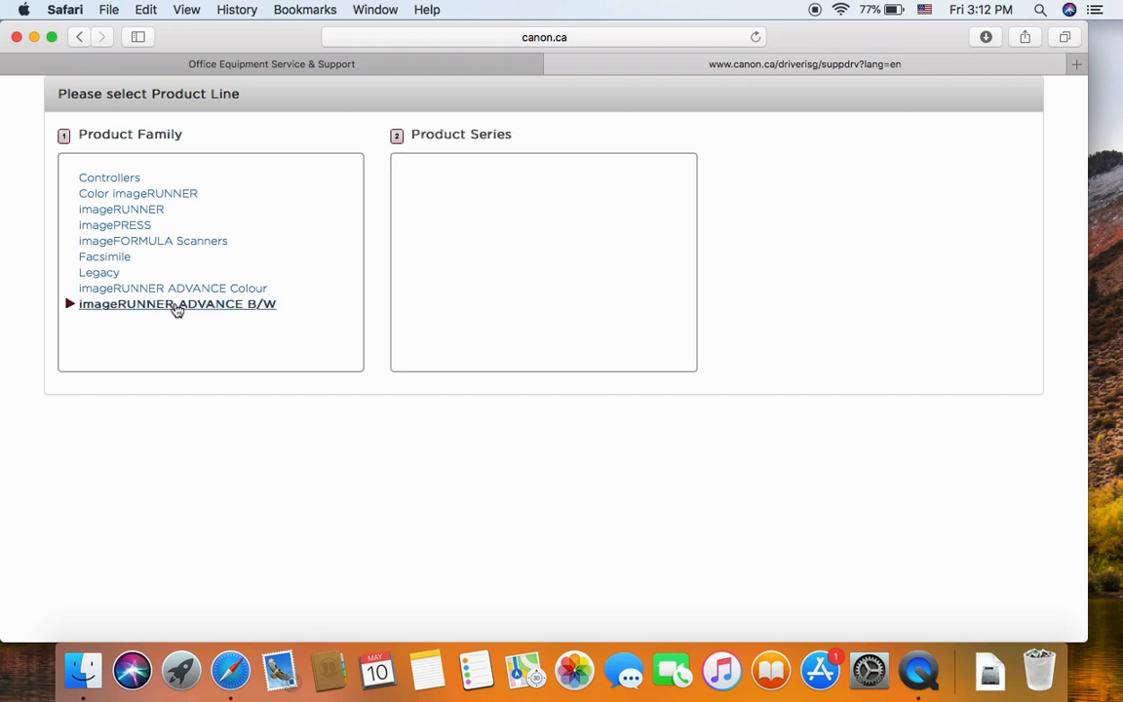
click(177, 303)
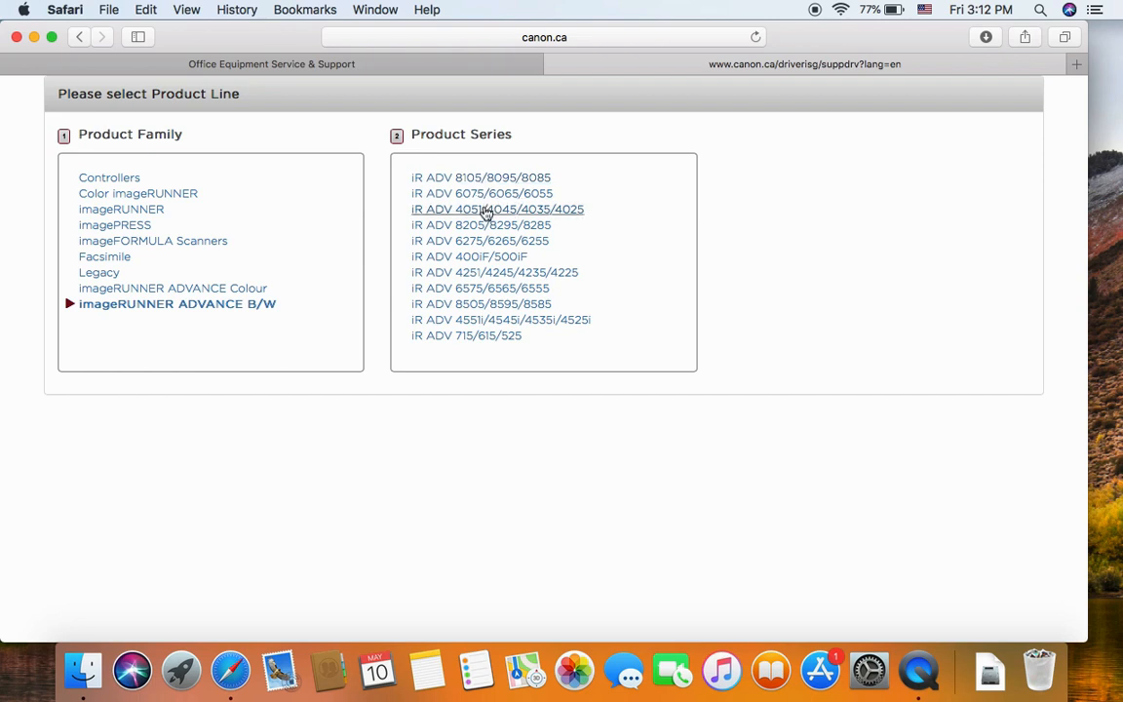
mouse_move(506, 213)
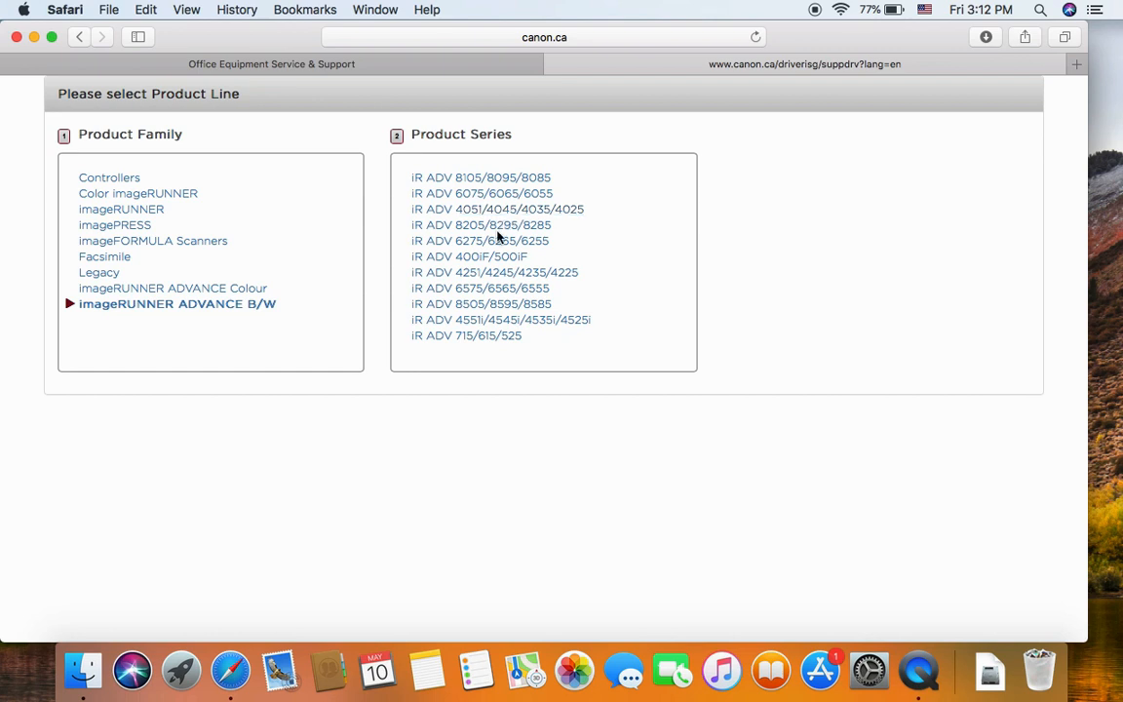
click(497, 209)
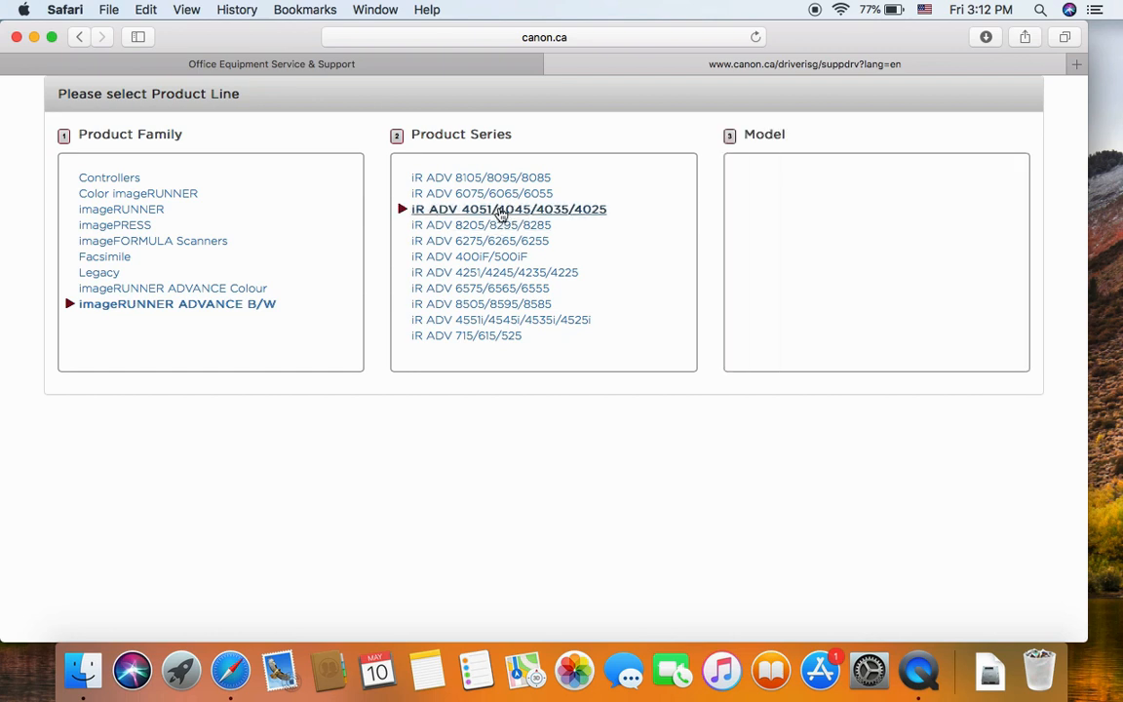
click(508, 209)
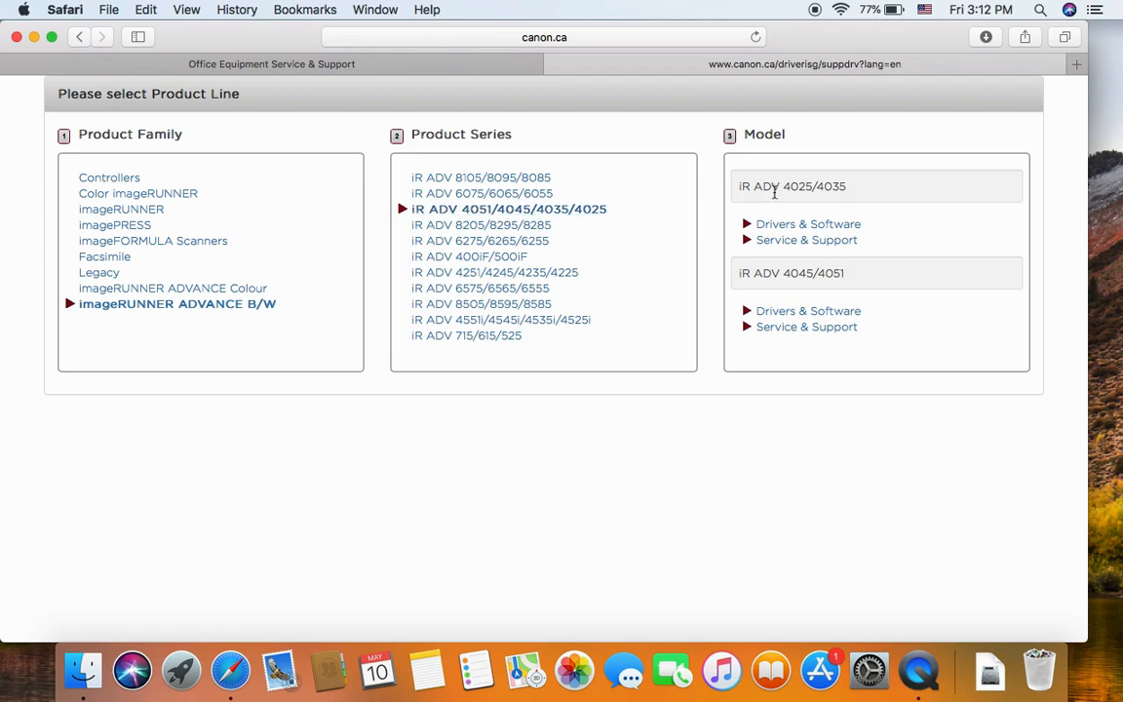
mouse_move(832, 202)
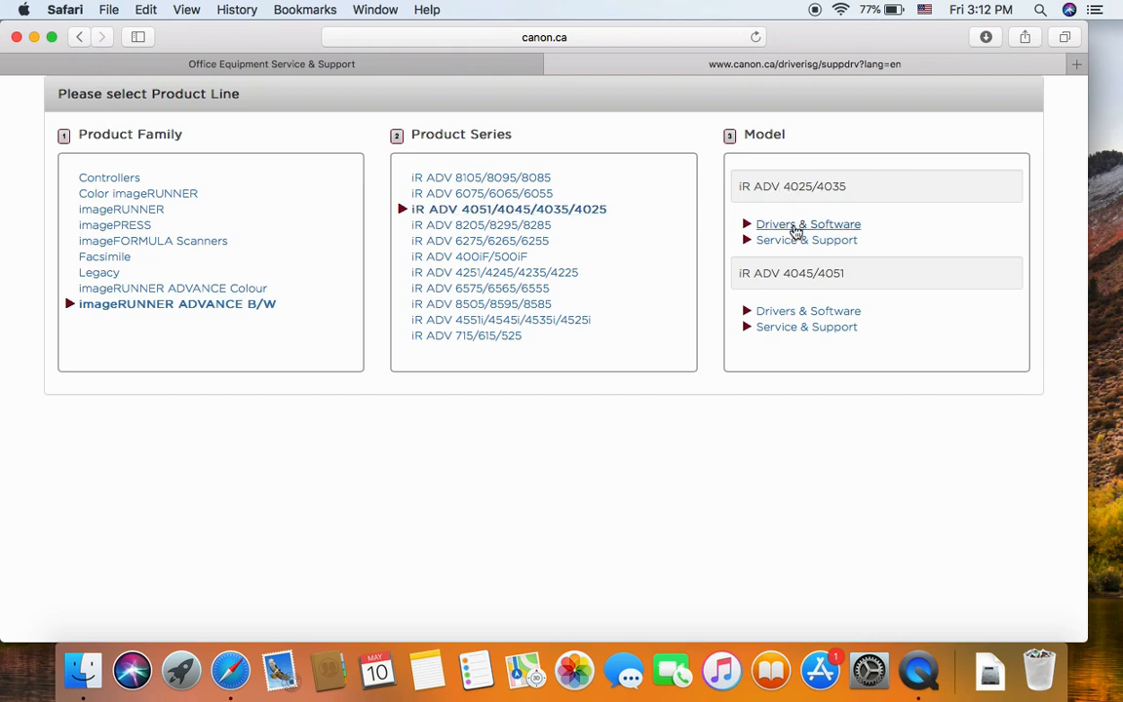
Step: Show iR ADV 4025/4035 drivers and scroll to the UFRII Installer Driver v10.17 entry
click(808, 223)
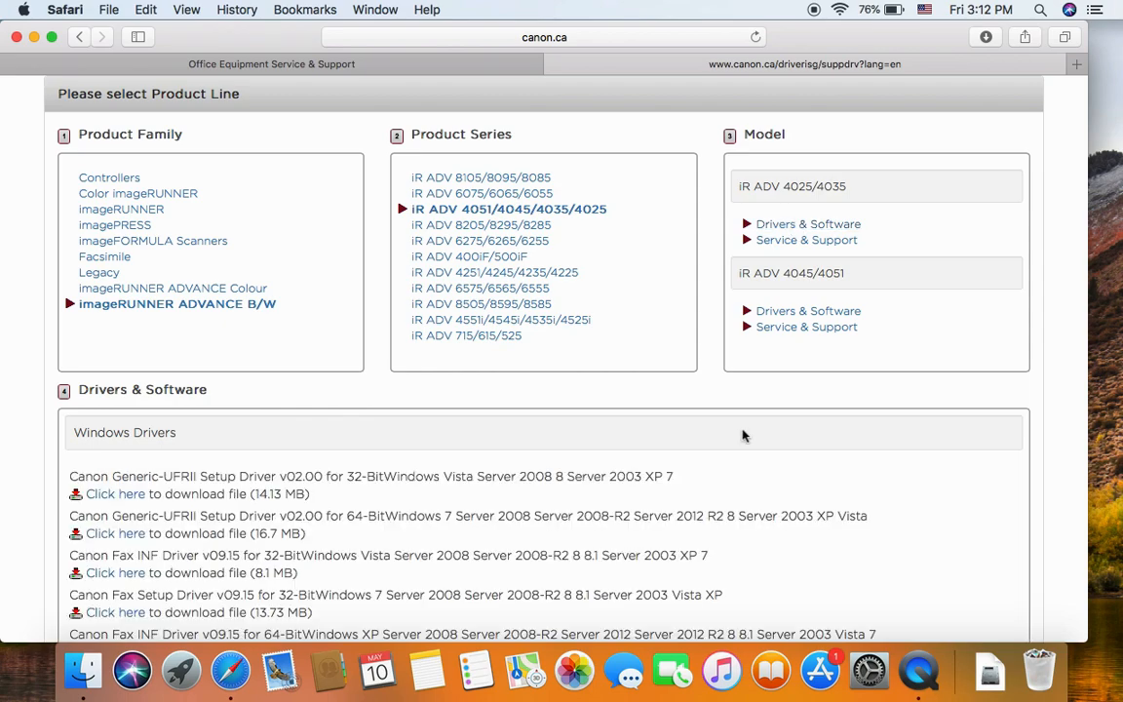
scroll(down, 3)
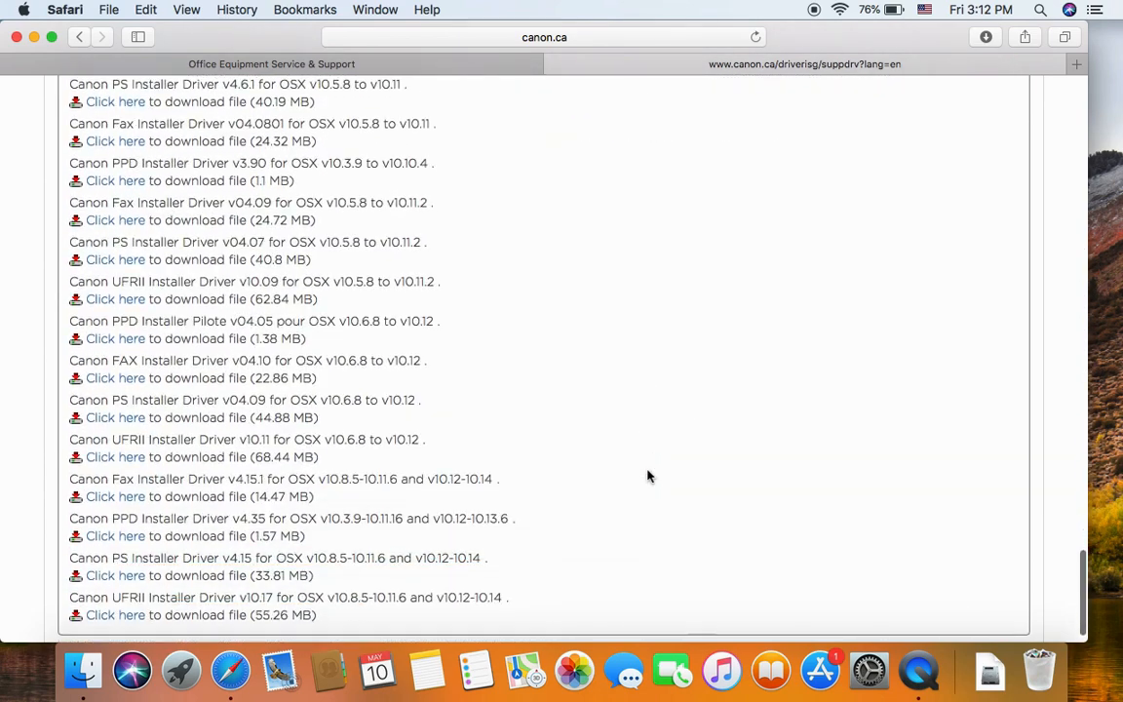
scroll(up, 3)
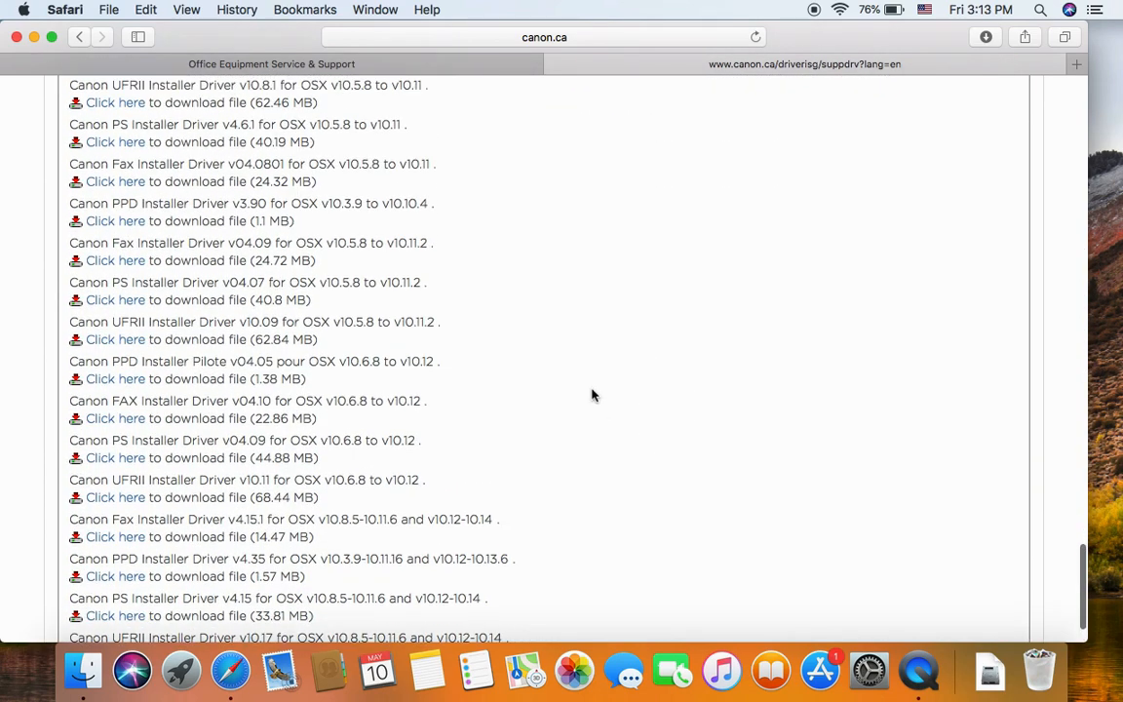
scroll(down, 3)
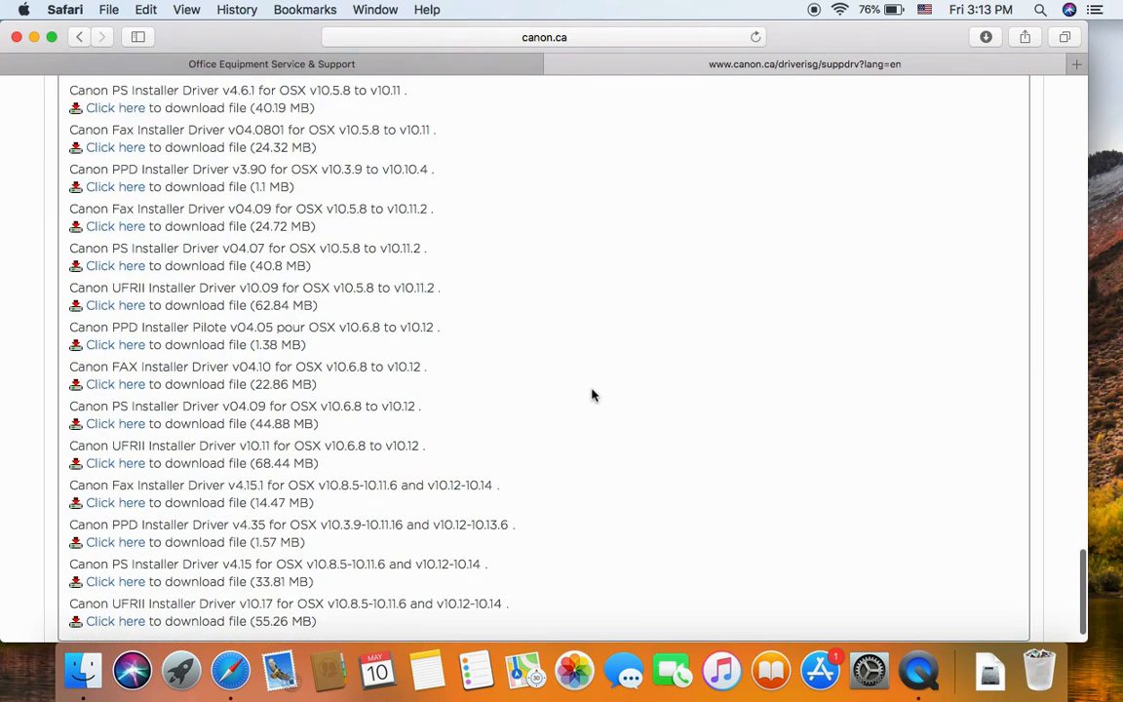
scroll(down, 3)
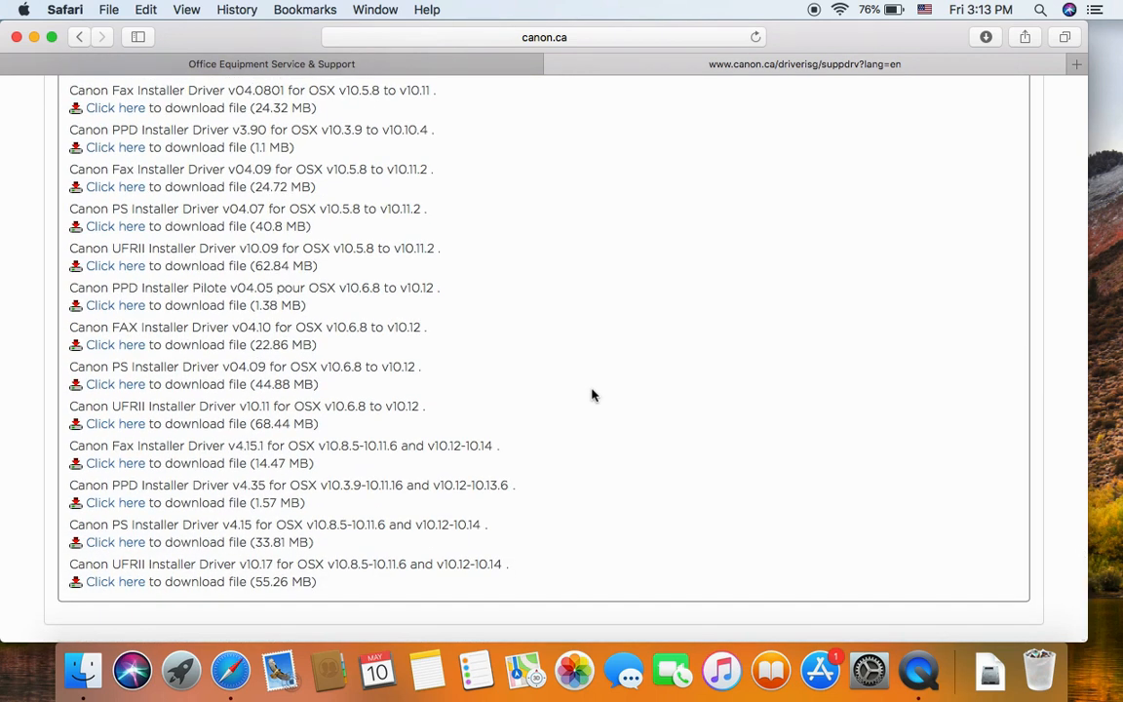
mouse_move(459, 578)
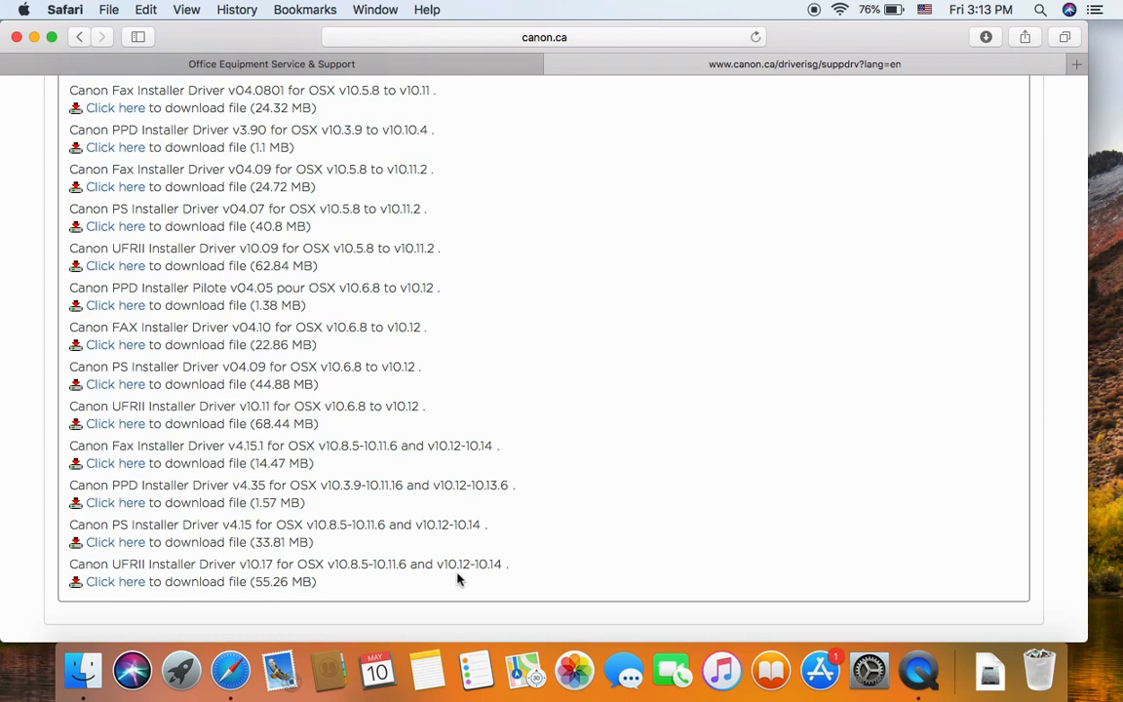
mouse_move(494, 563)
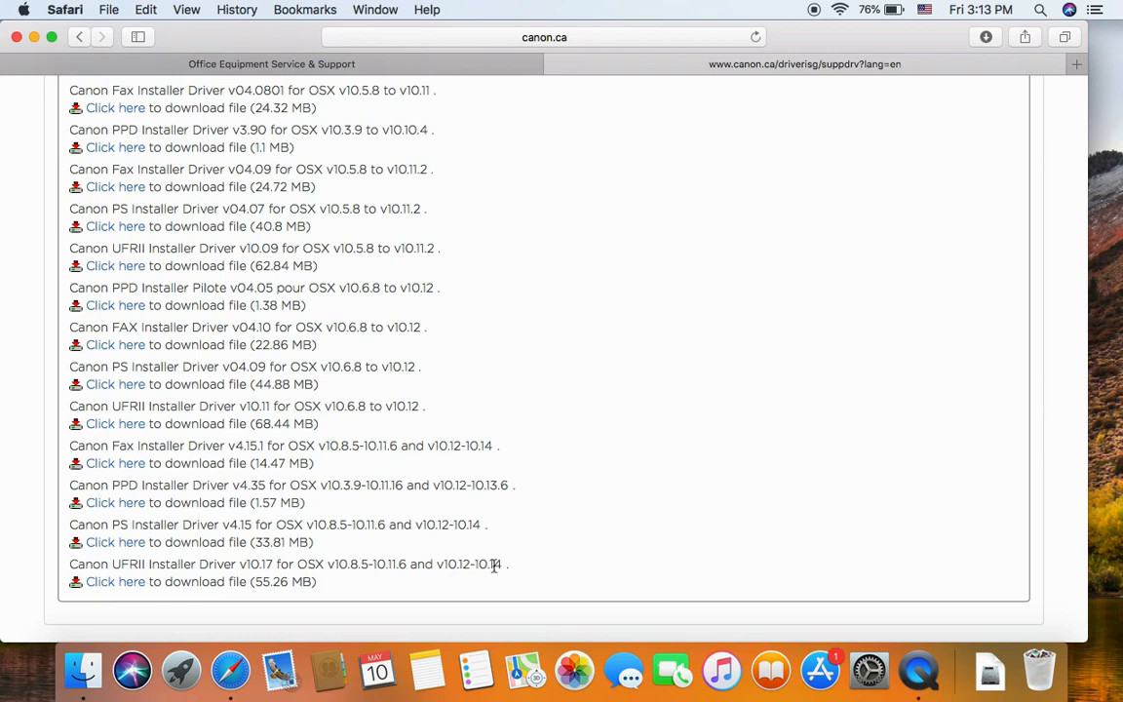
mouse_move(388, 583)
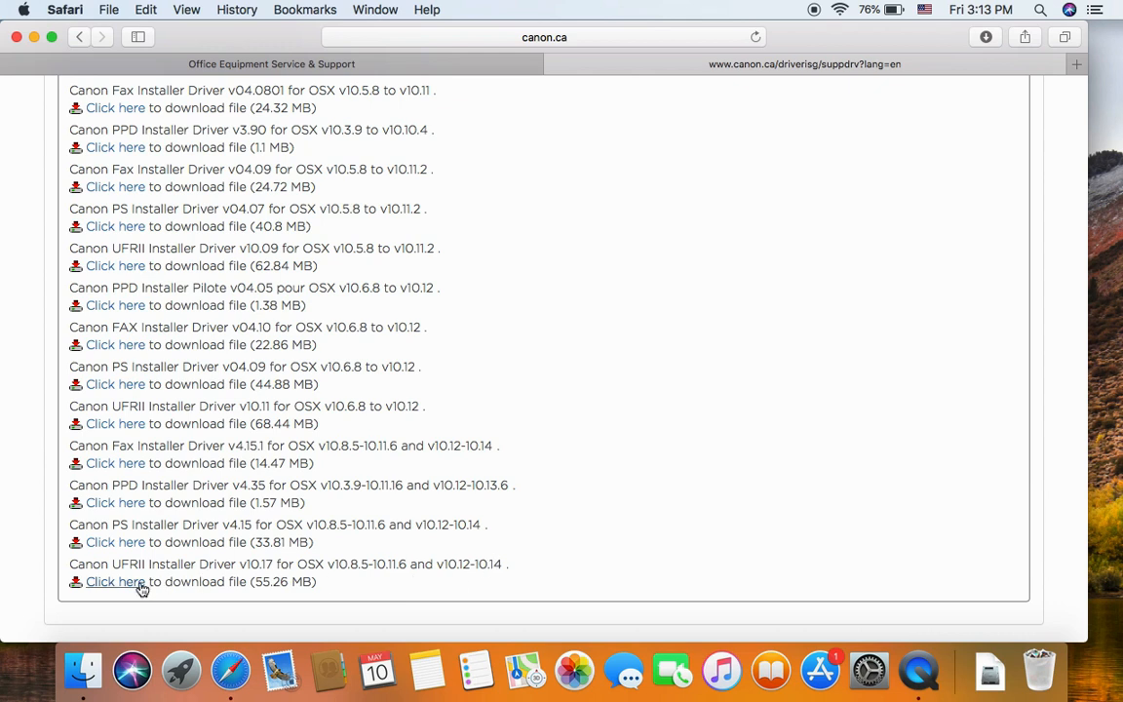
Step: Download the UFRII v10.17 driver, agreeing to the disclaimer, and open UFRII_v10.17.0_Mac.dmg
click(115, 581)
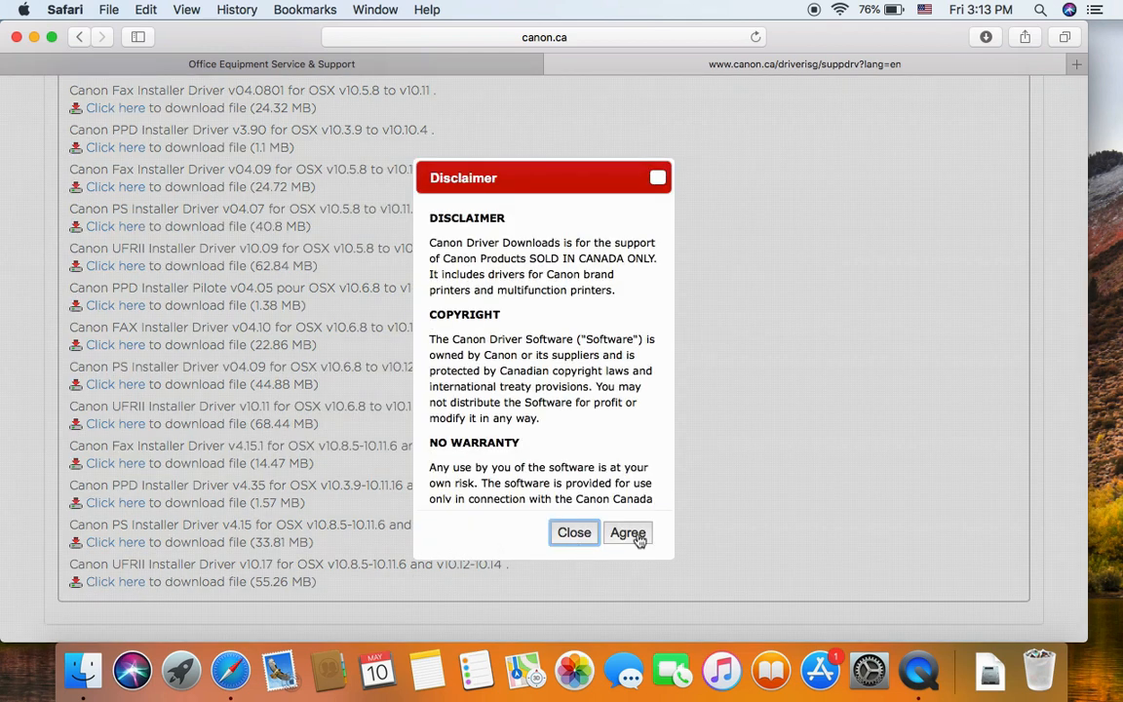
click(627, 532)
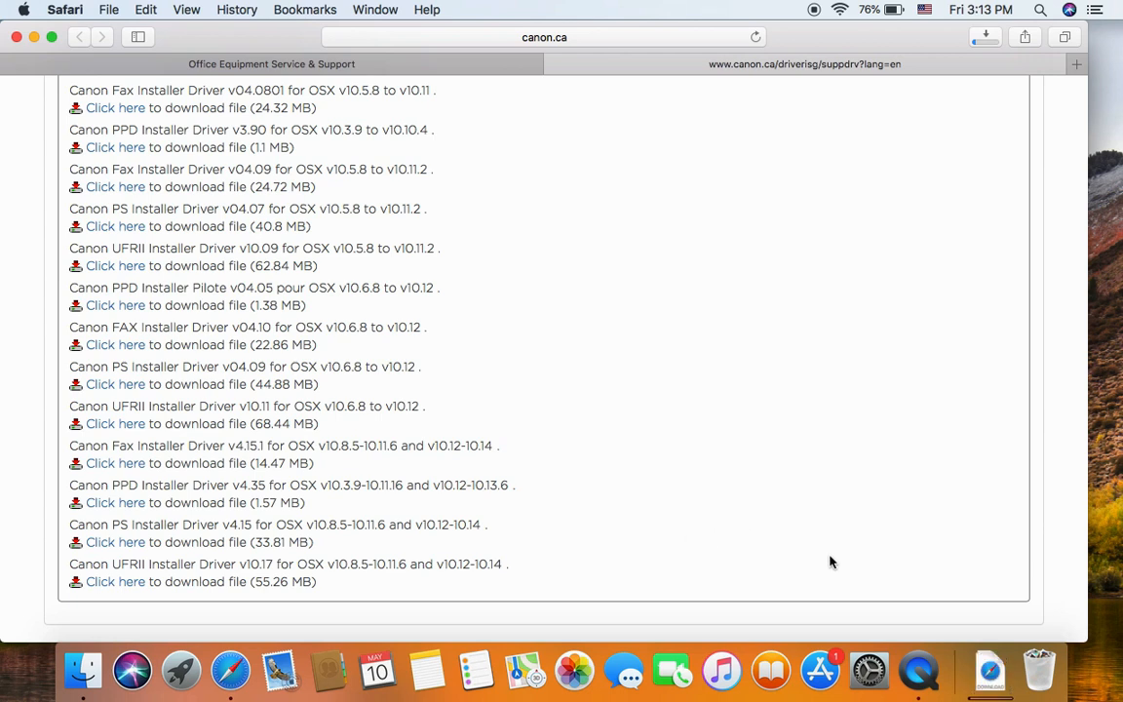
click(989, 670)
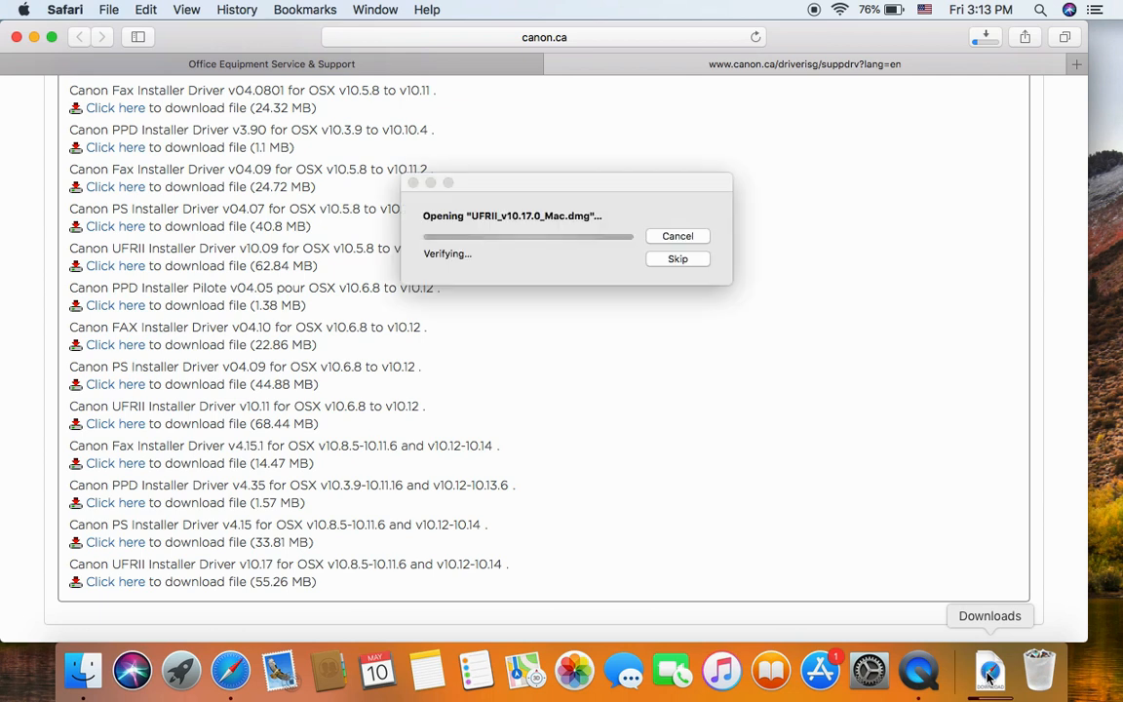
Step: Open the disk image's Office folder and launch UFRII_LT_LIPS_LX_Installer.pkg
click(990, 669)
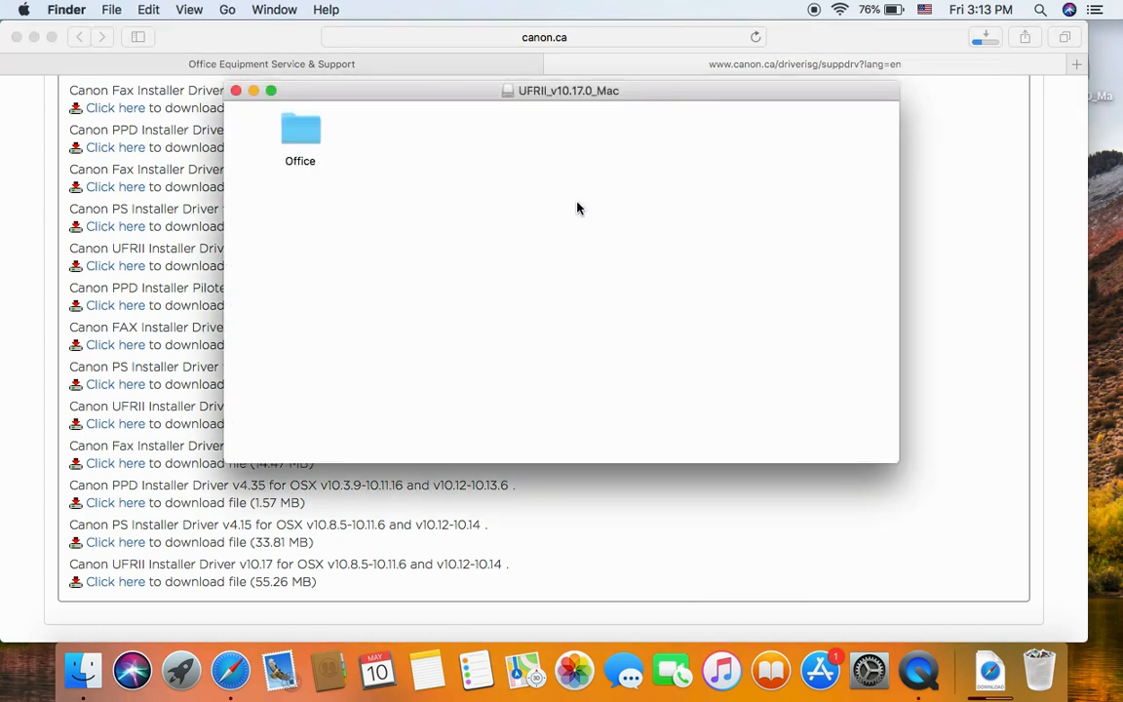
mouse_move(301, 136)
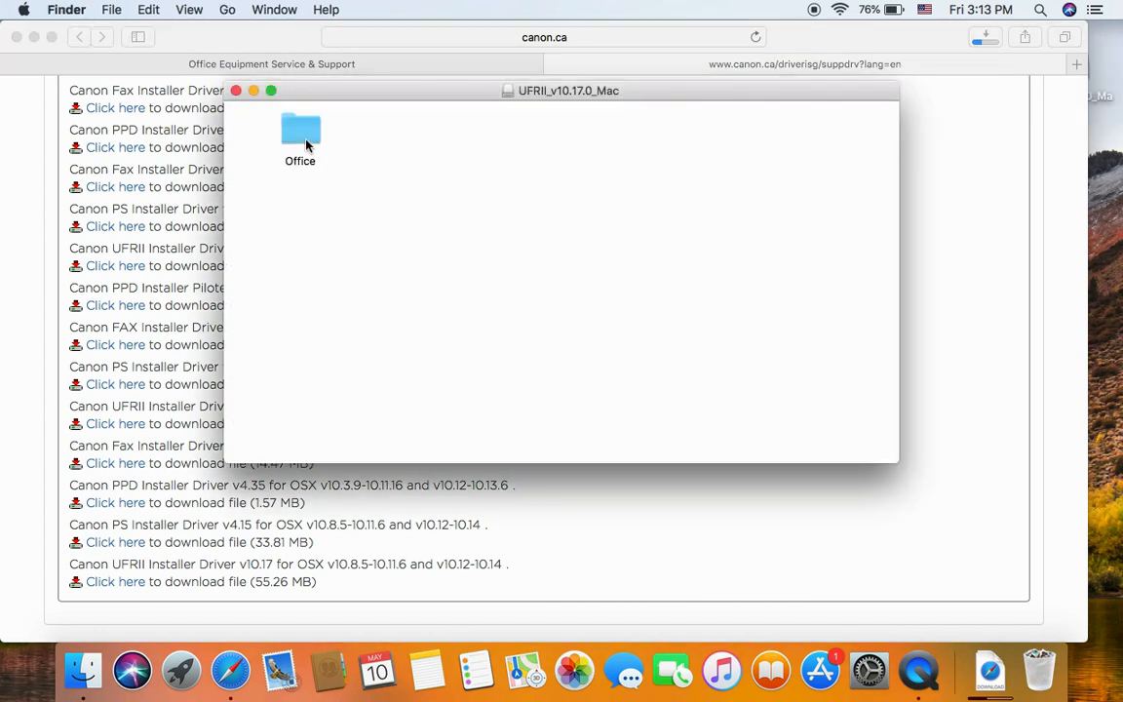
click(301, 127)
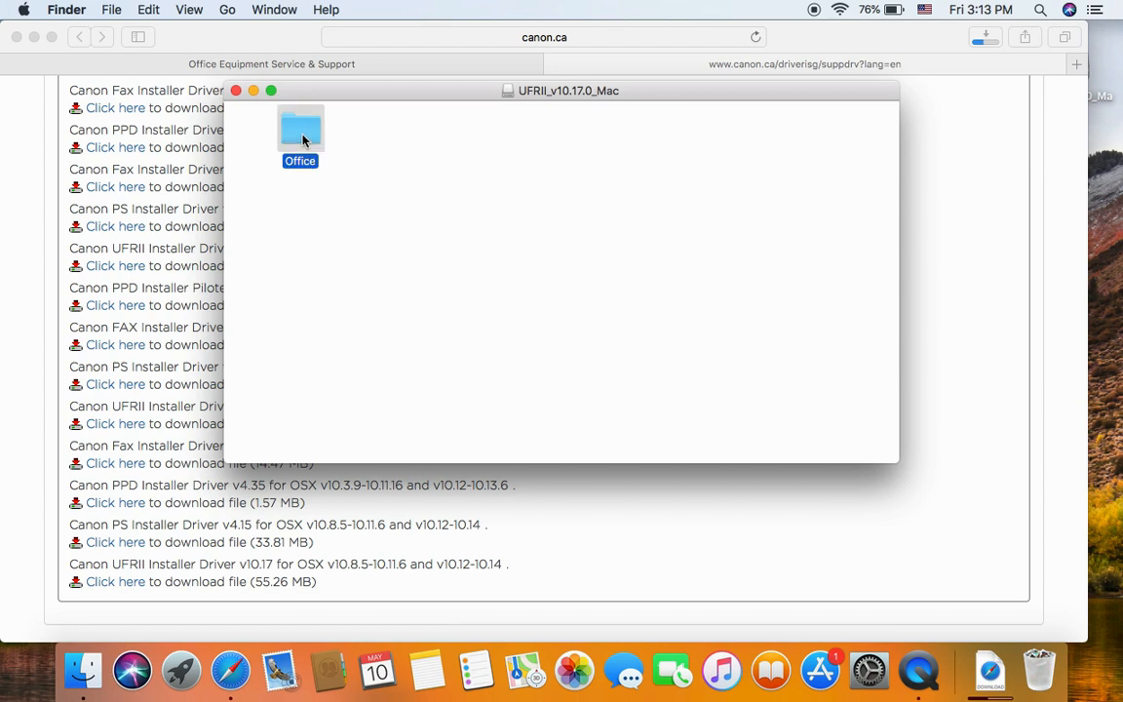
double_click(300, 127)
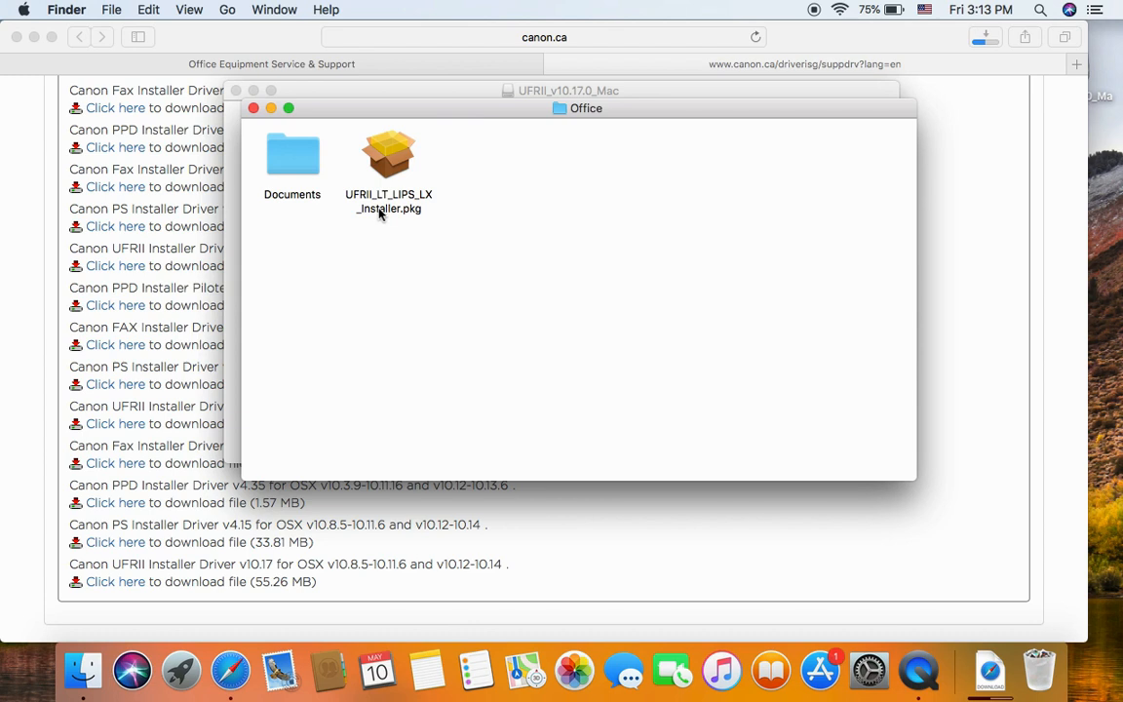
mouse_move(392, 166)
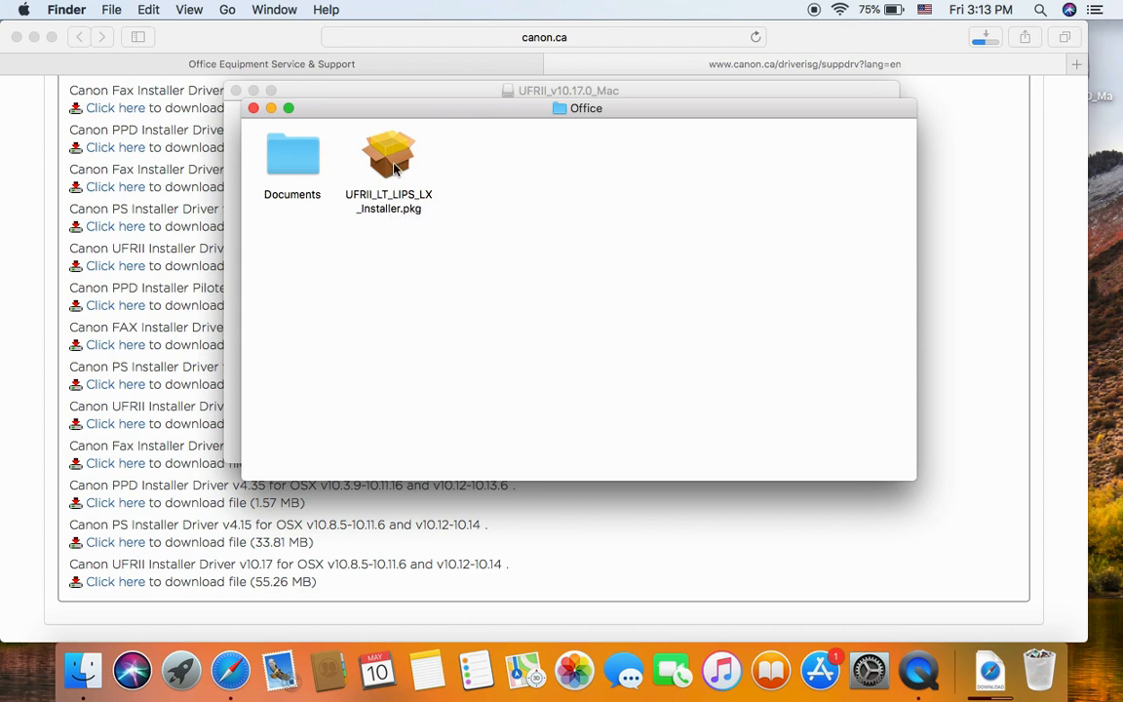
click(389, 156)
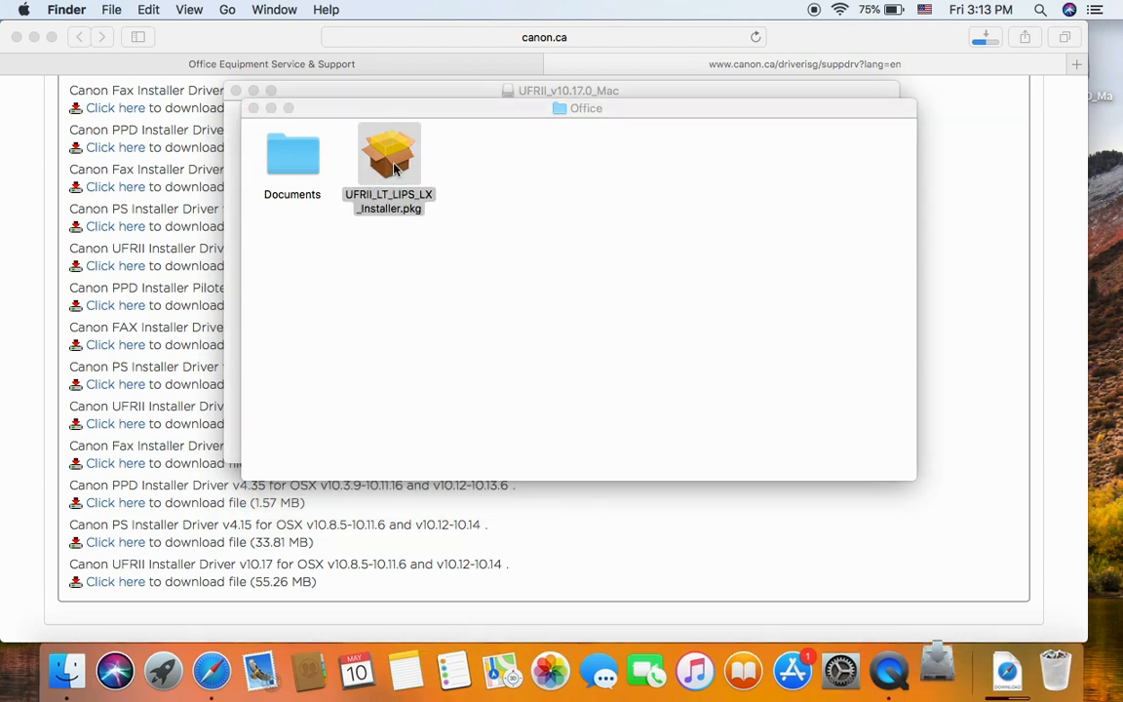
double_click(389, 156)
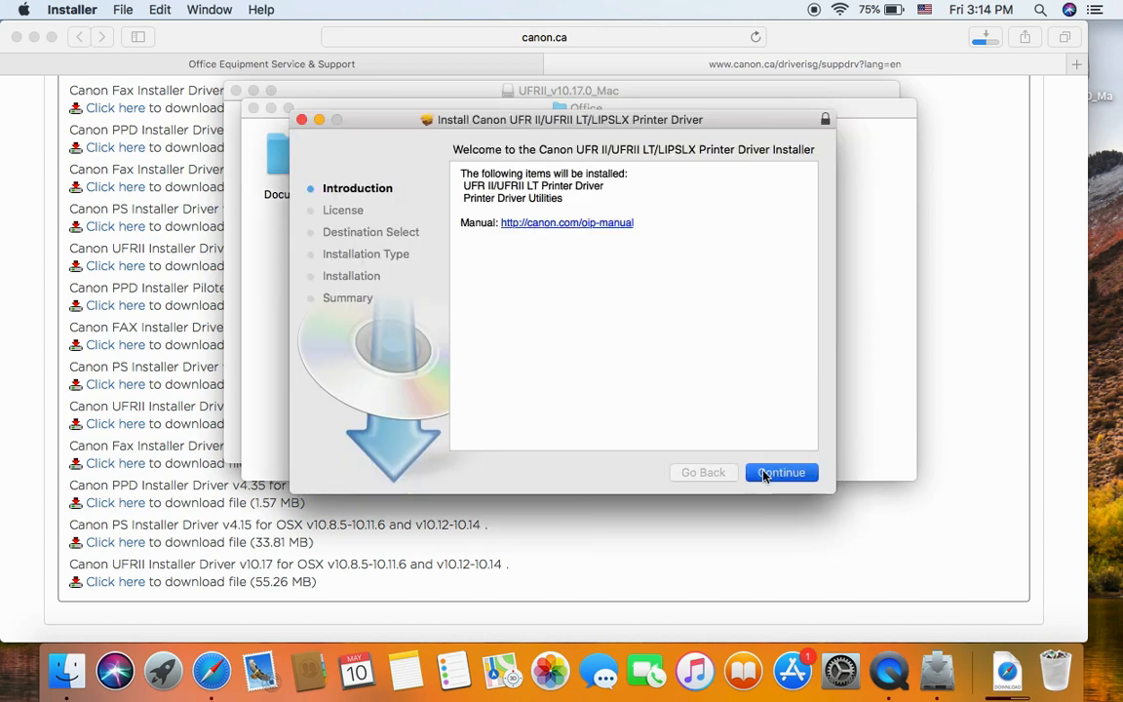
Step: Accept the license and install the Canon UFR II driver on WD SSD using the admin password
click(781, 472)
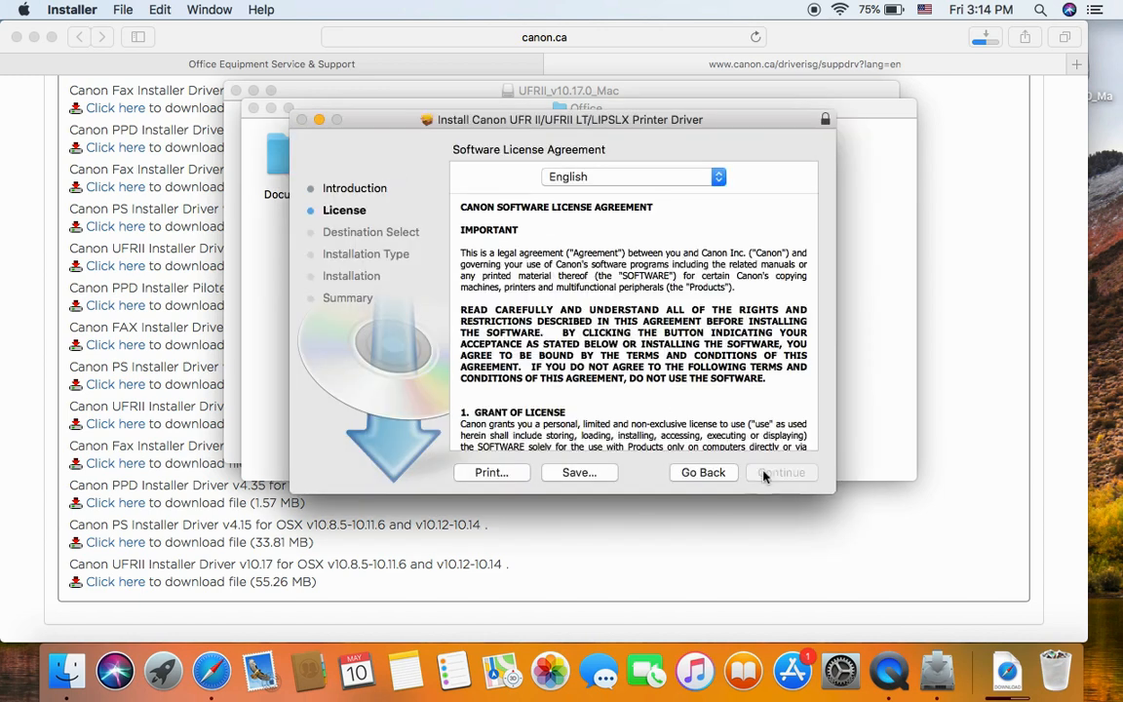
click(781, 472)
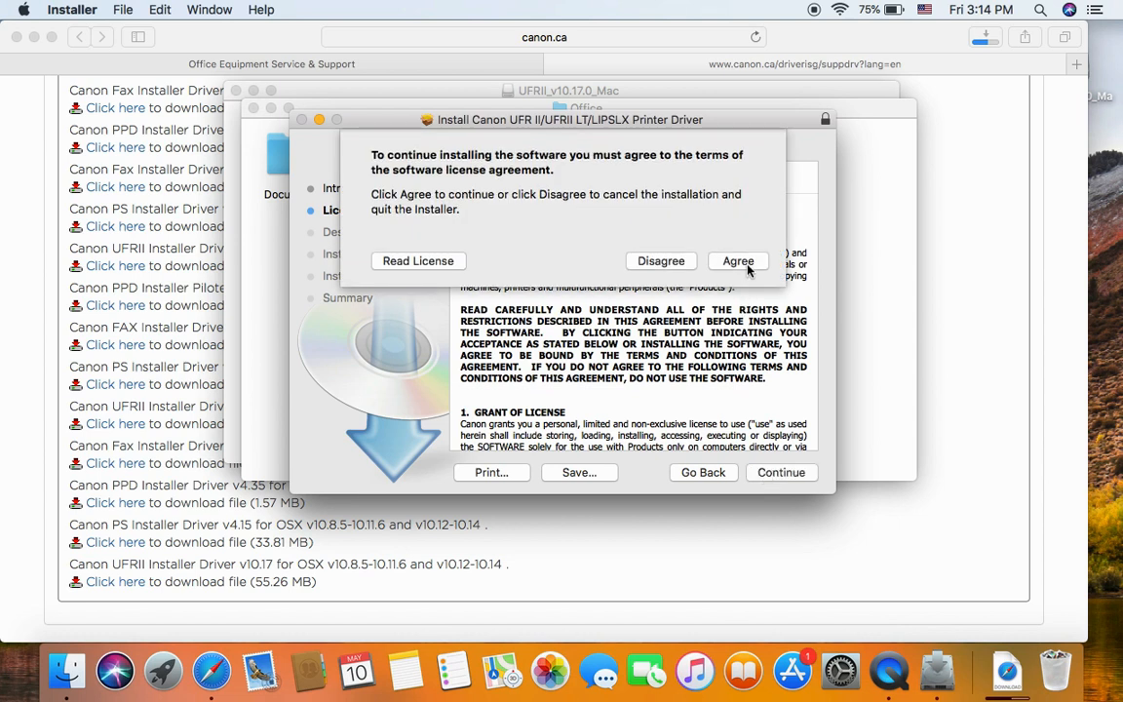
click(738, 260)
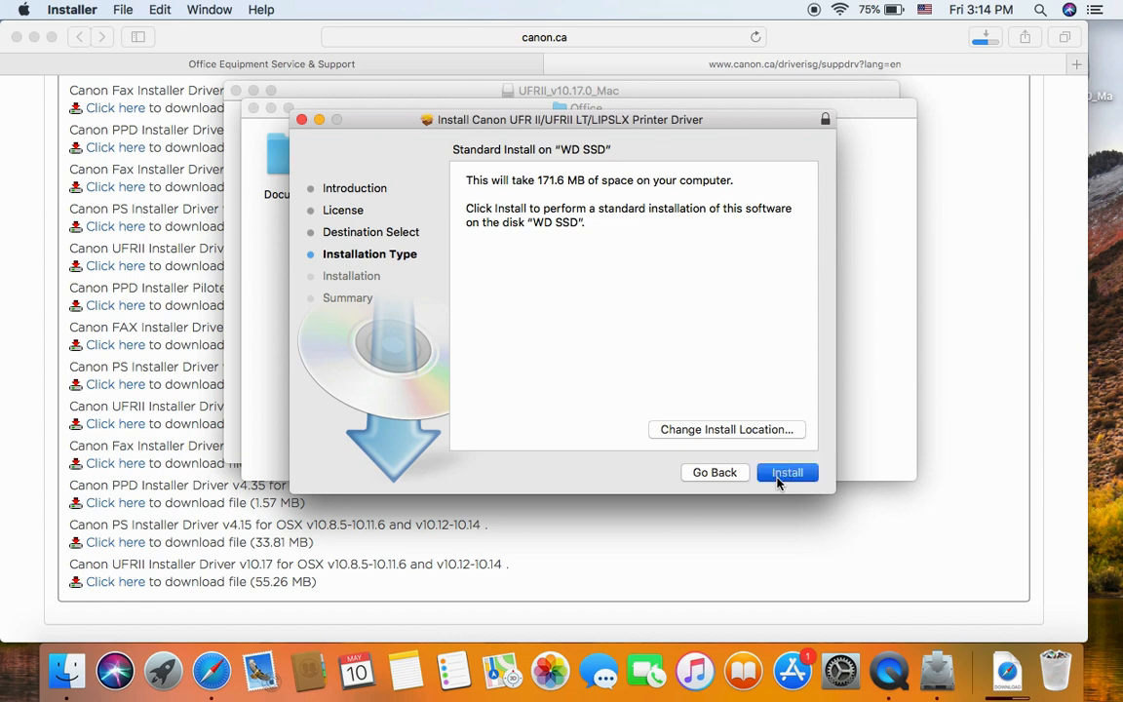
click(787, 472)
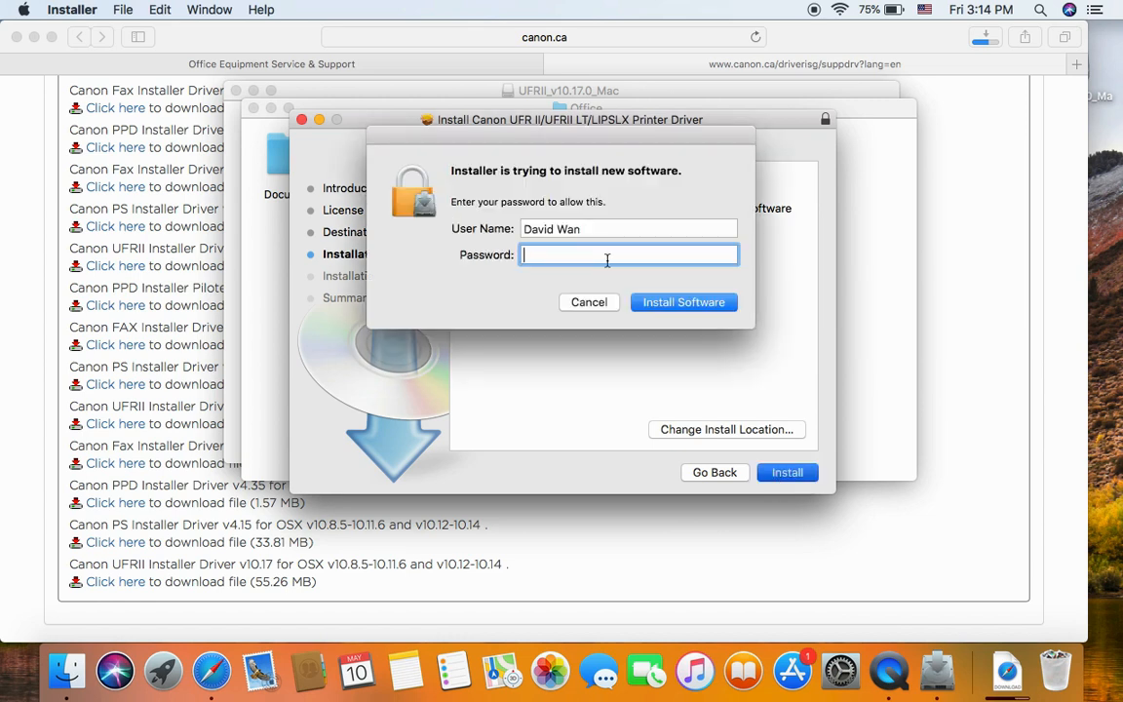
text(•••••)
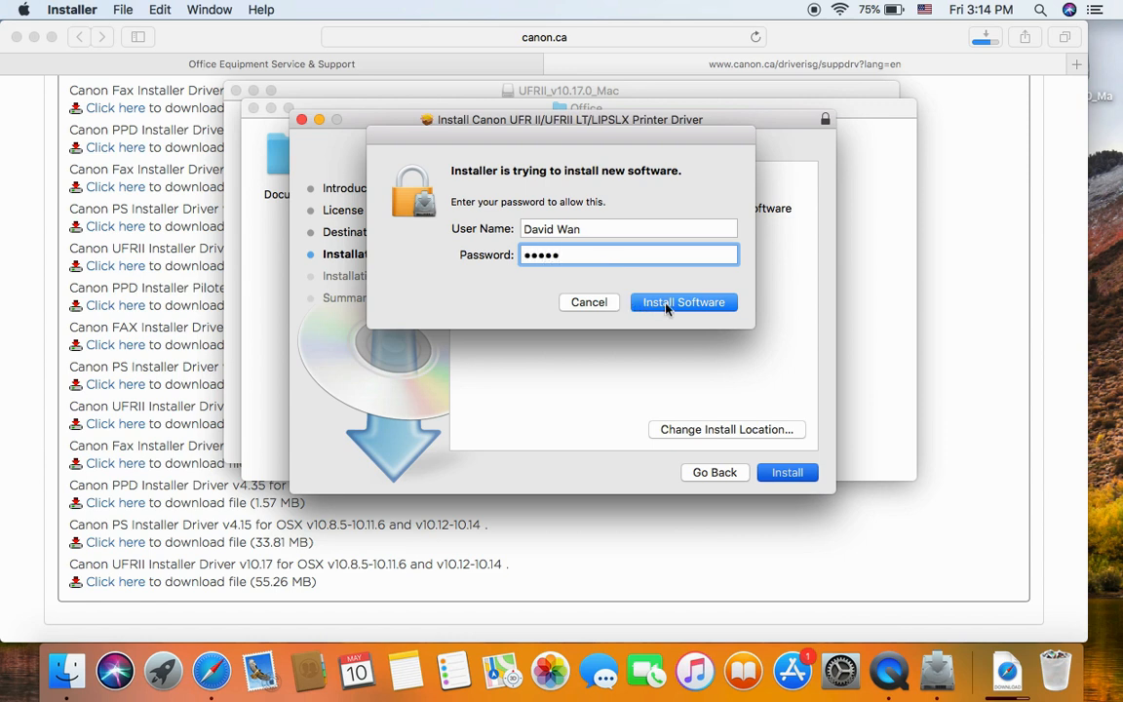
click(683, 301)
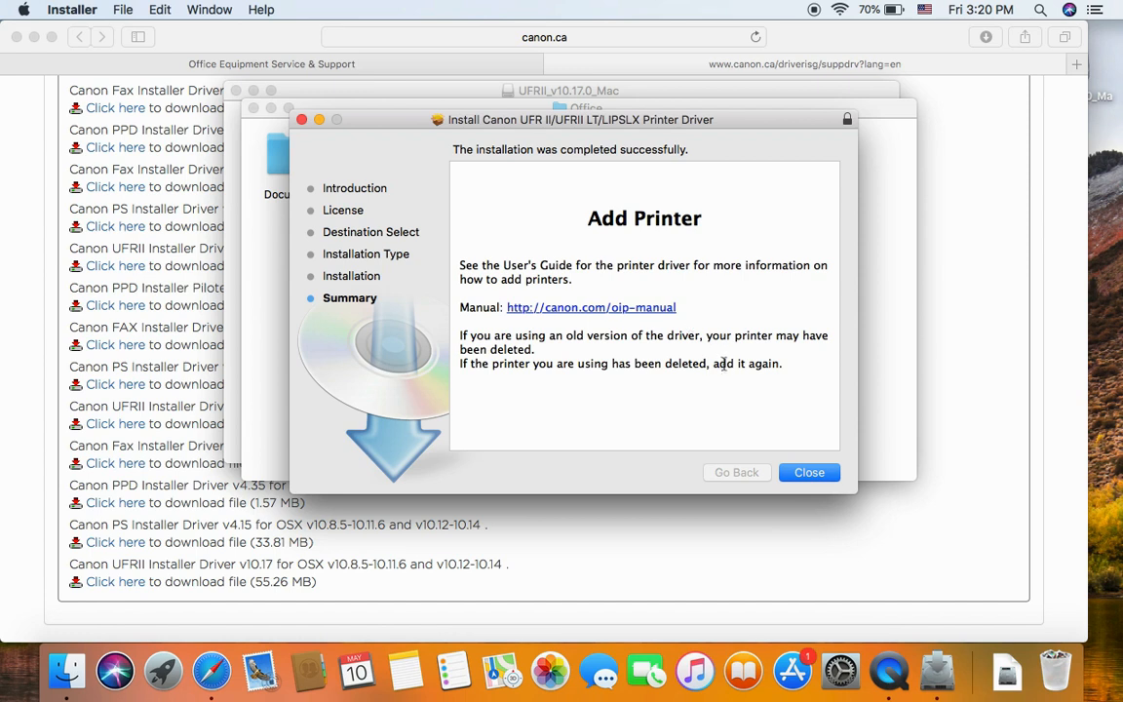
mouse_move(745, 396)
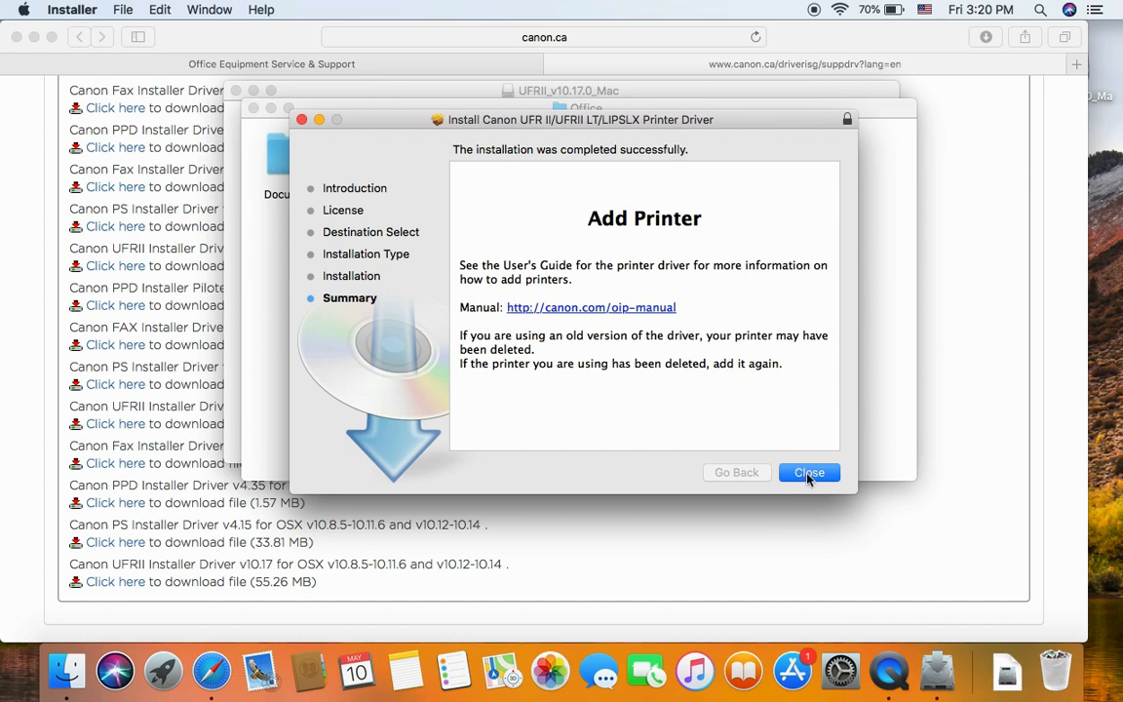
Step: Close the Installer, discard the installer package, and close the UFRII_v10.17.0_Mac window
click(808, 472)
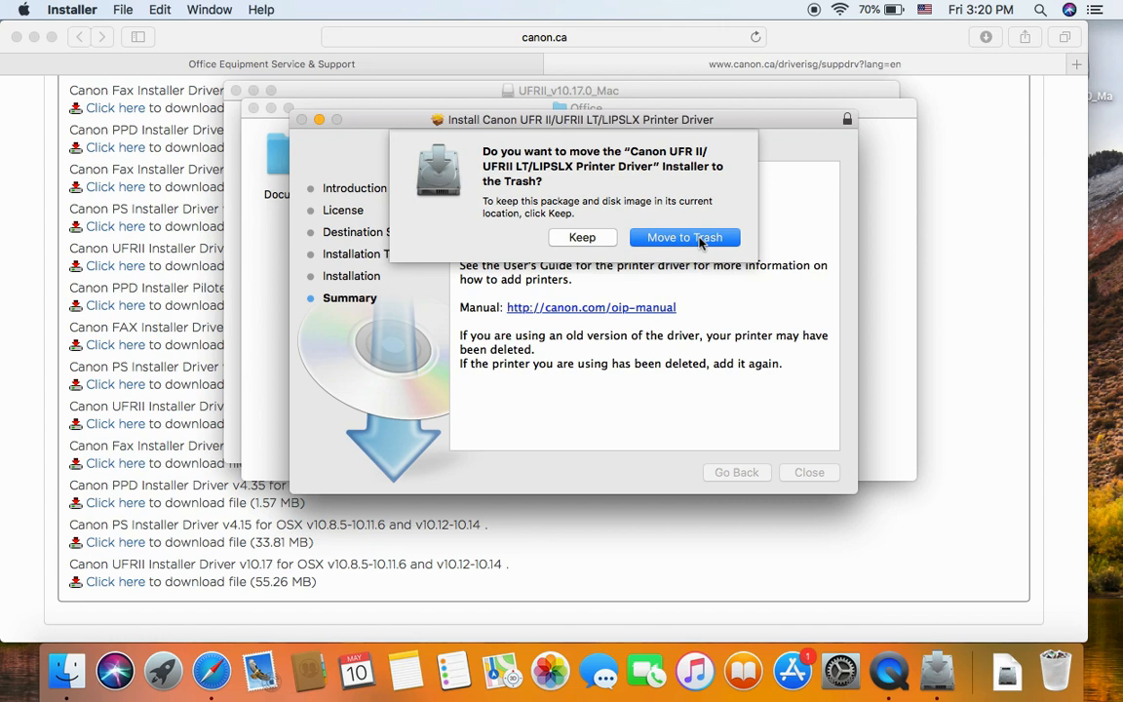
click(685, 237)
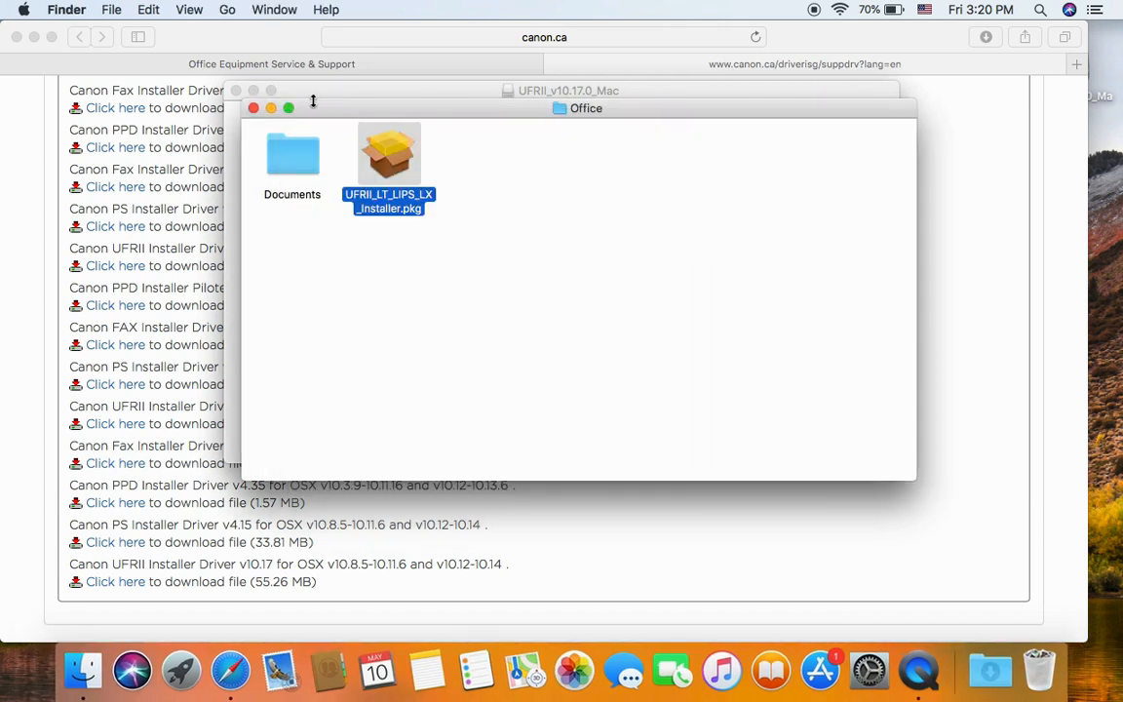
click(253, 109)
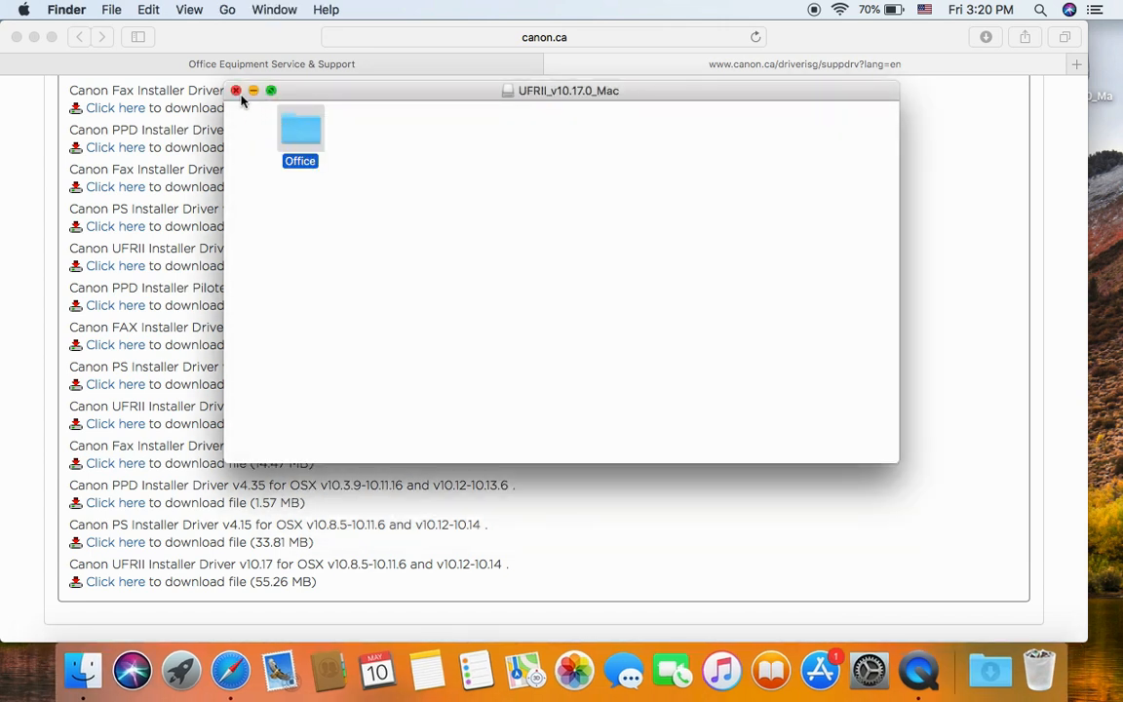
click(235, 91)
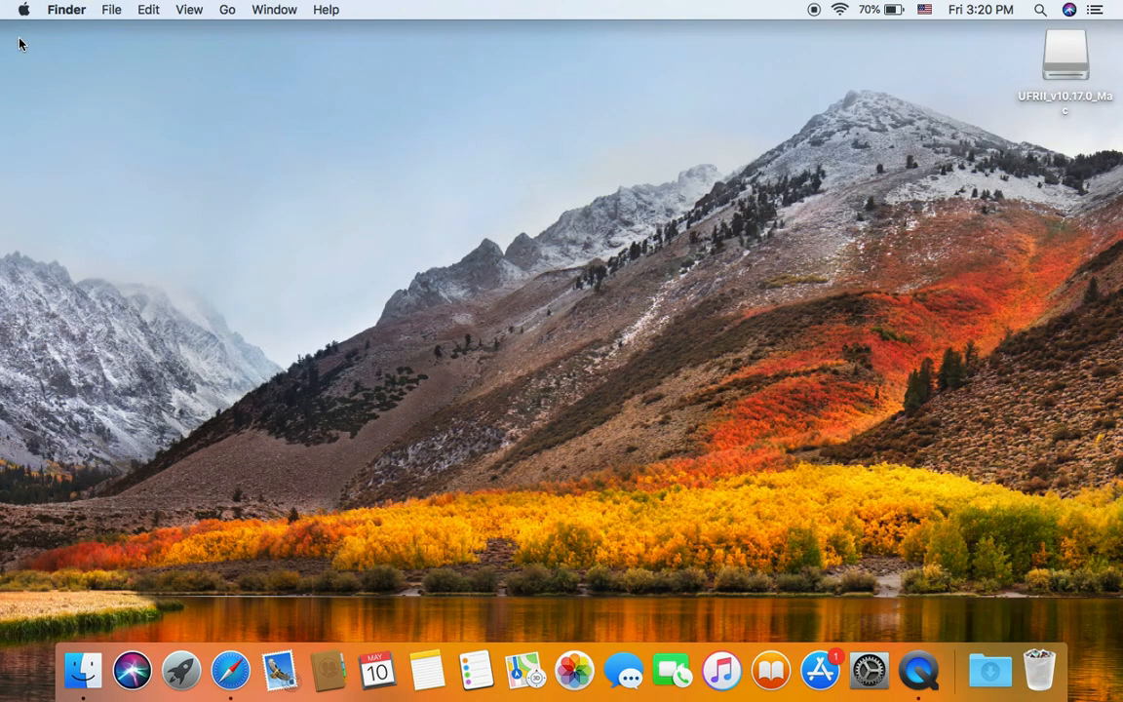
mouse_move(205, 108)
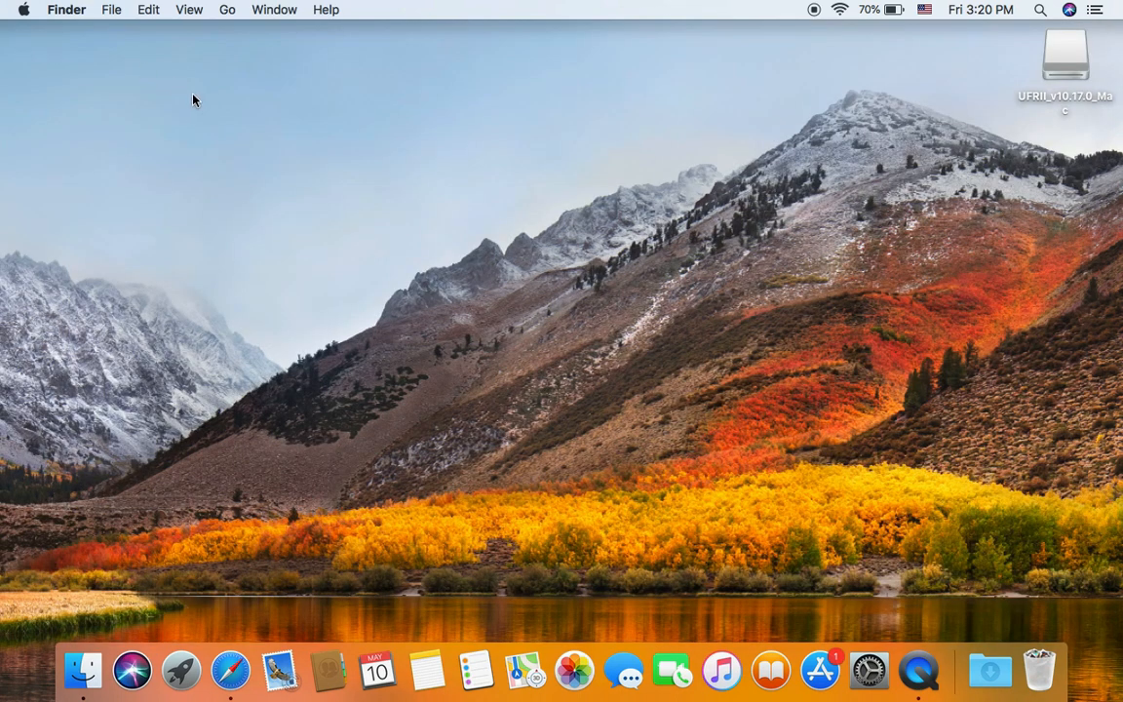
Step: Open Printers & Scanners in System Preferences via the Apple menu
click(23, 9)
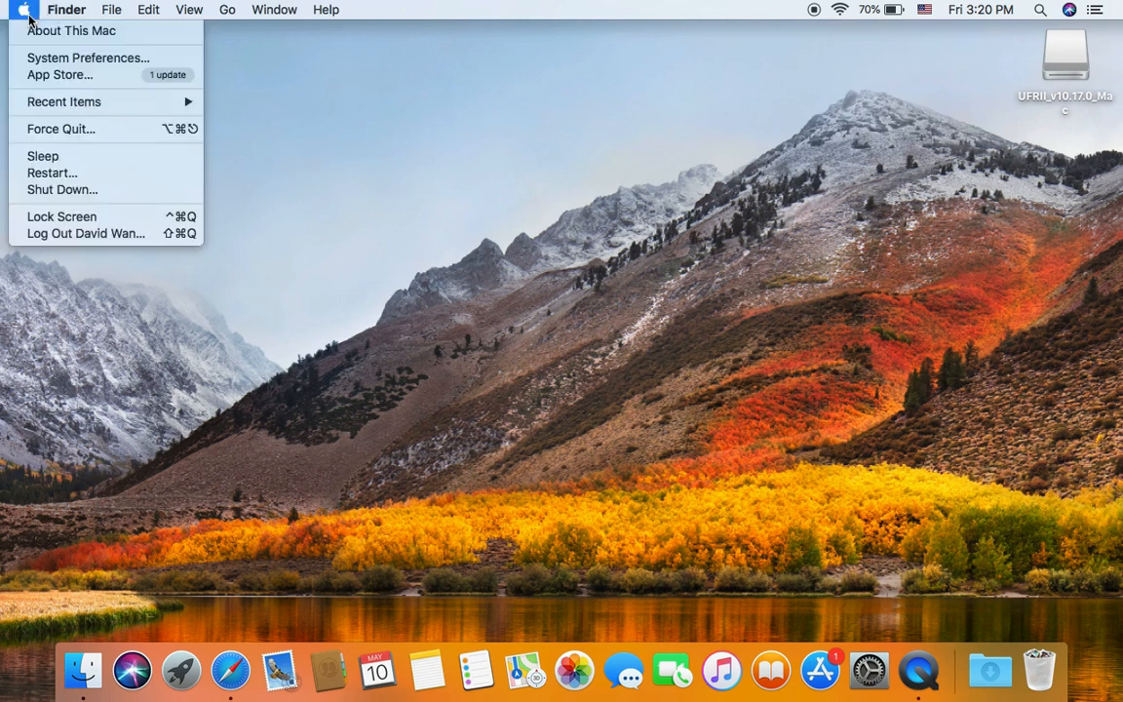
mouse_move(88, 57)
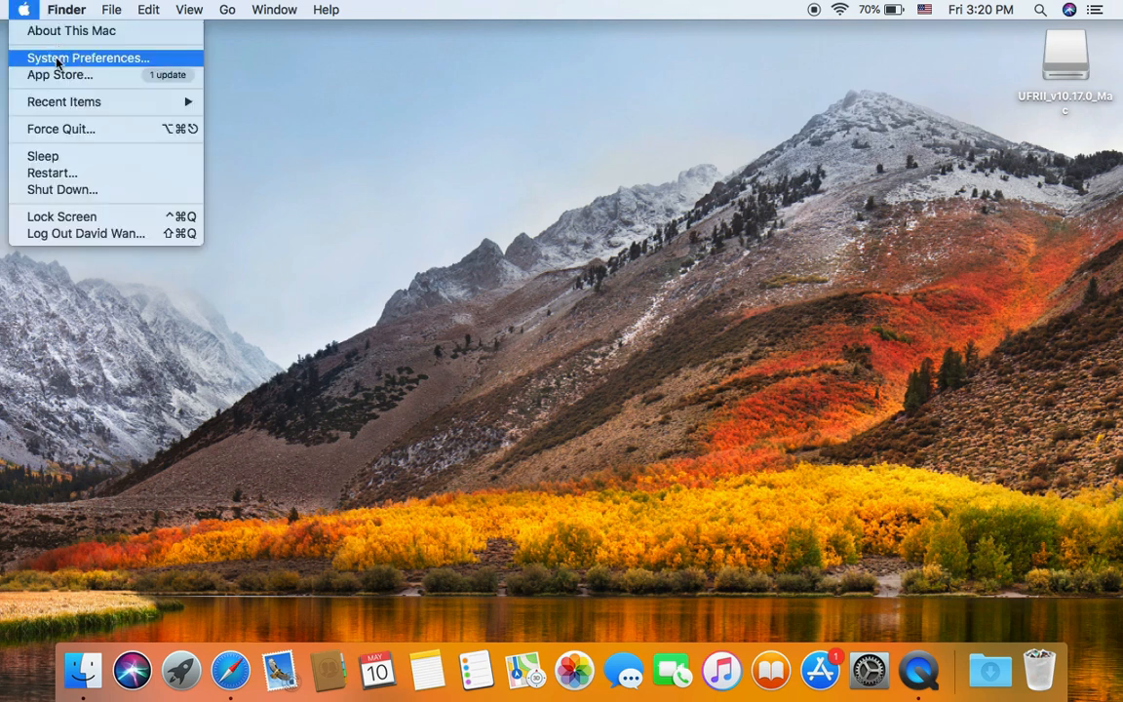
click(88, 57)
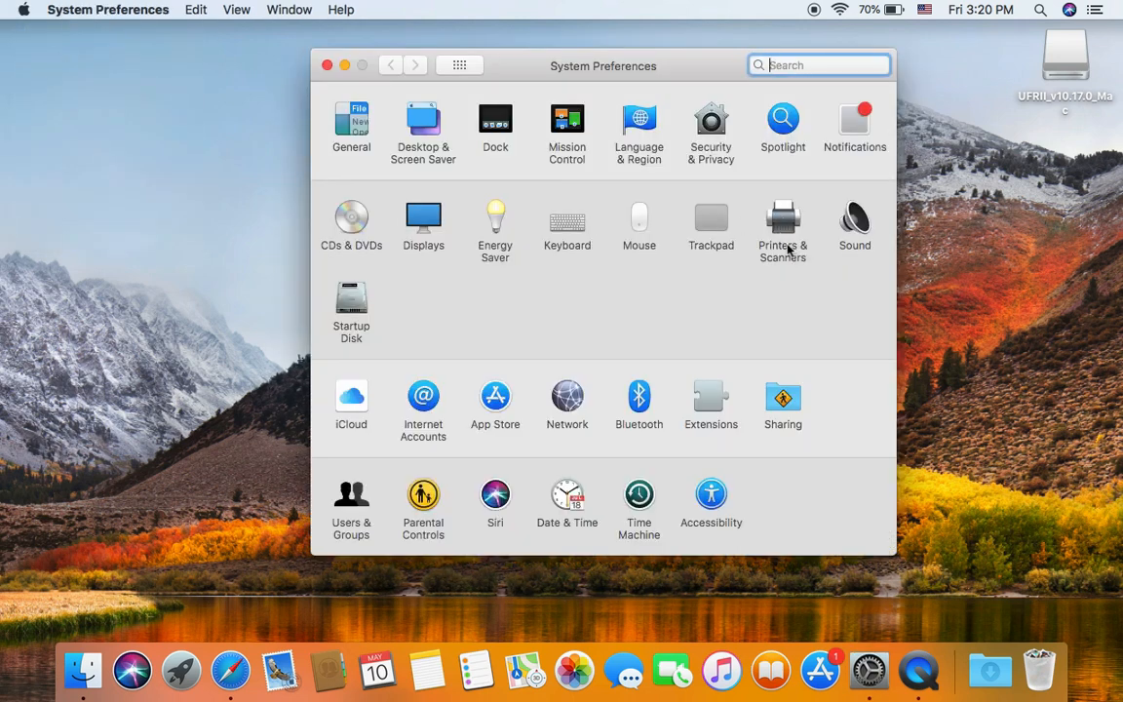
click(783, 218)
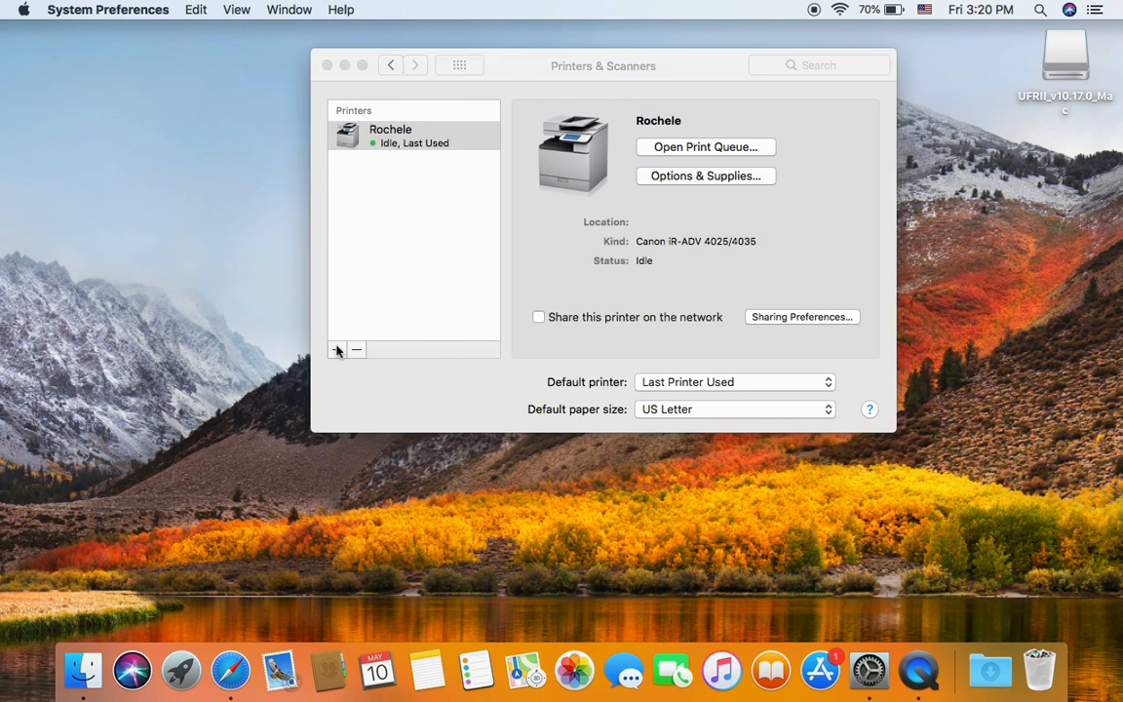
Step: Add an IP printer at 192.168.1.220 with HP Jetdirect - Socket, selecting its software manually
click(337, 349)
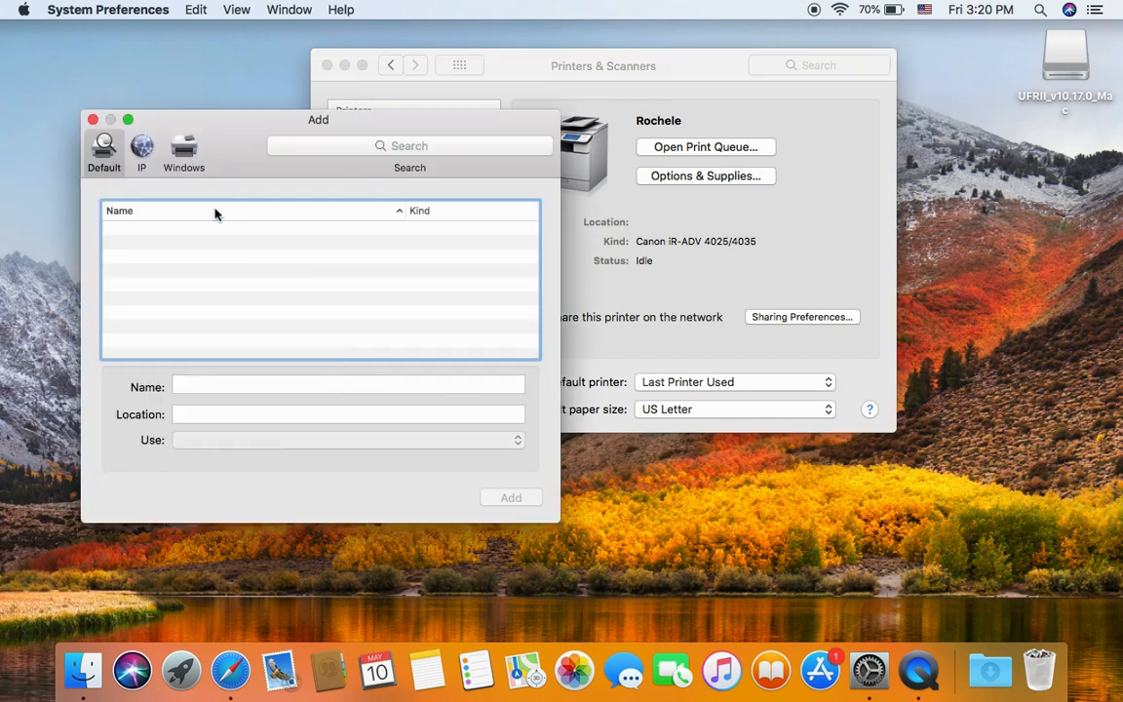
click(141, 148)
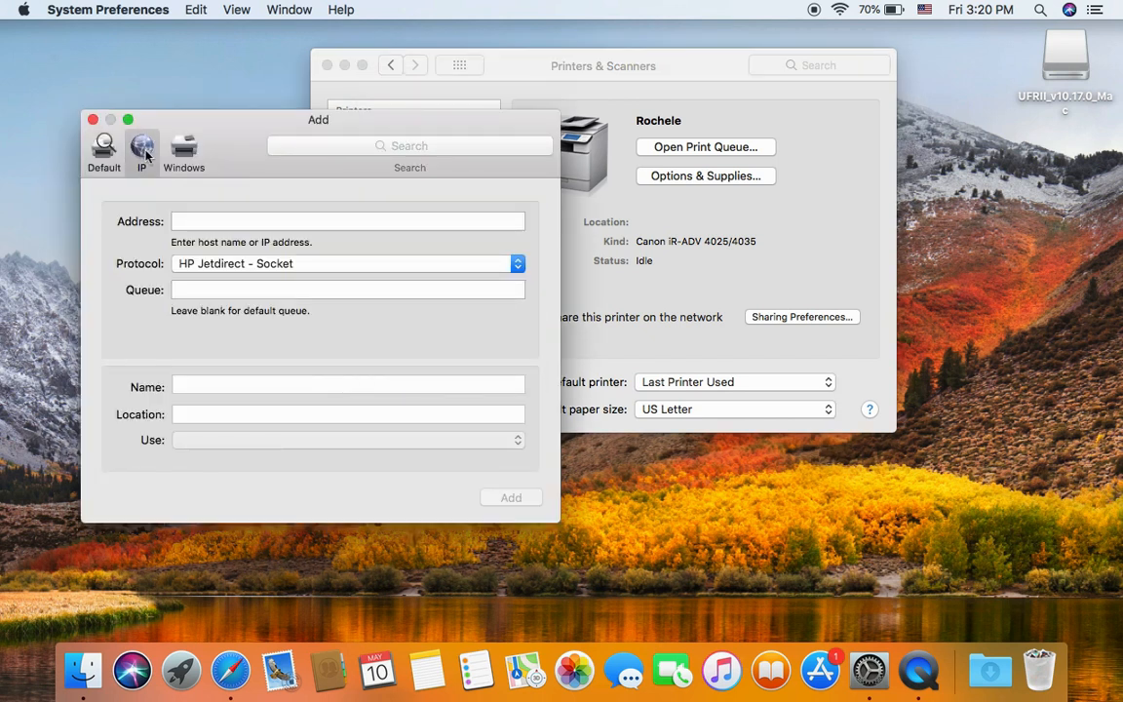
click(347, 222)
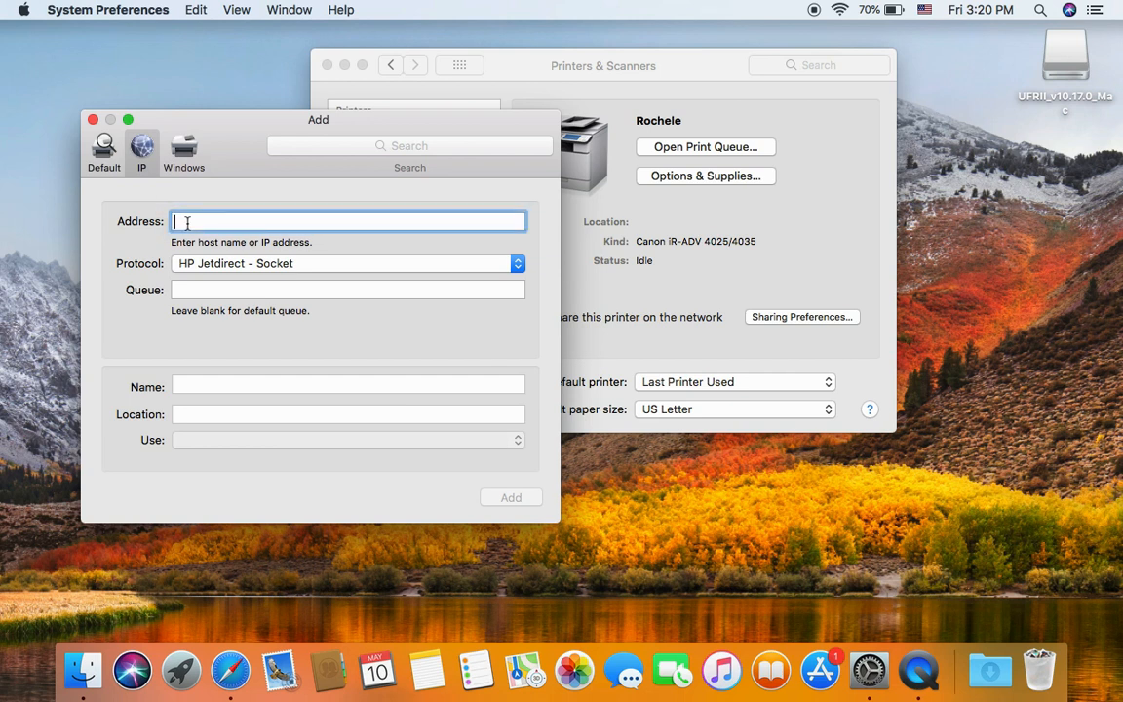
text(192)
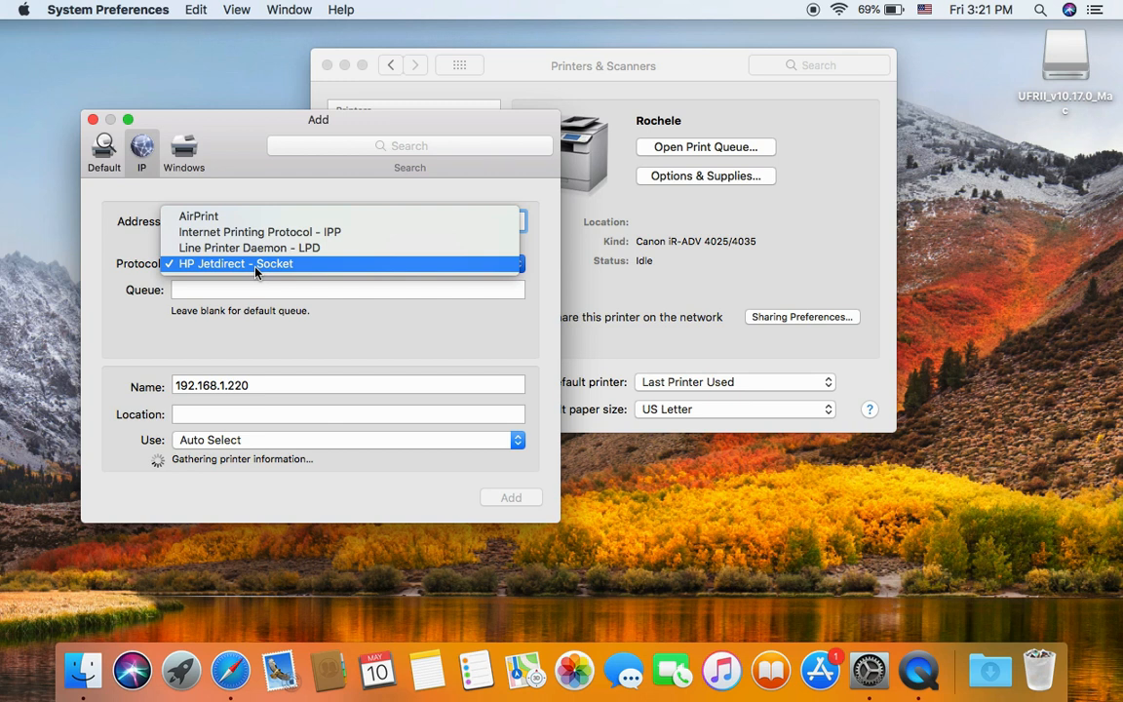
mouse_move(293, 270)
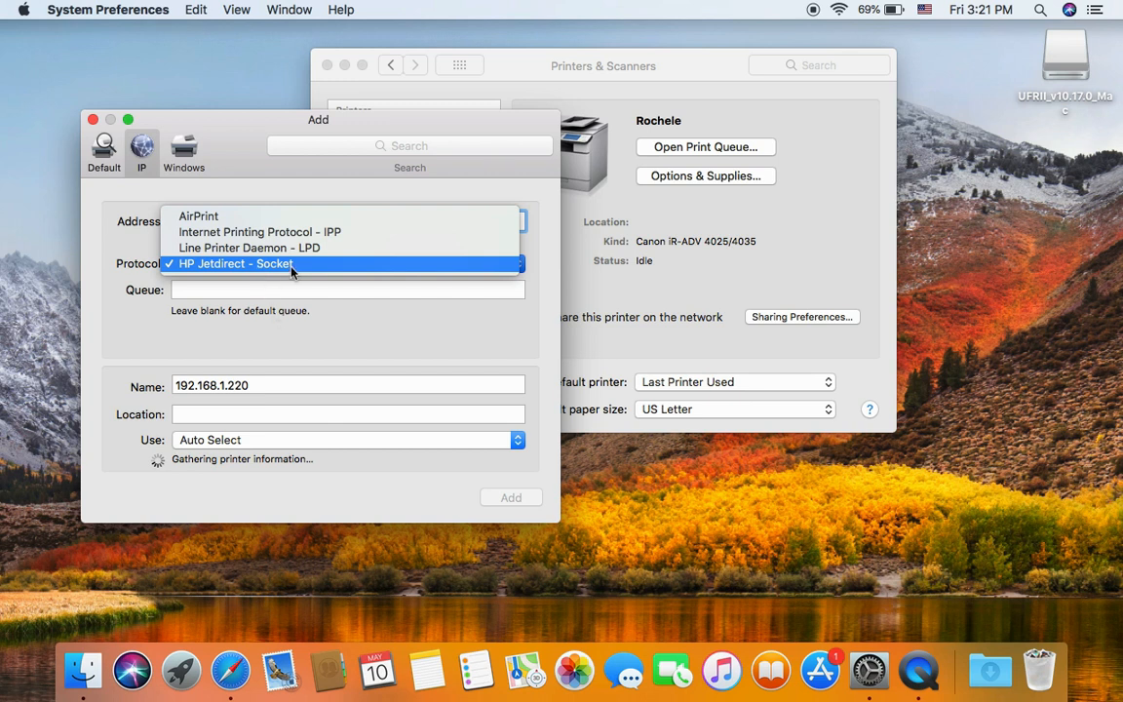
click(235, 263)
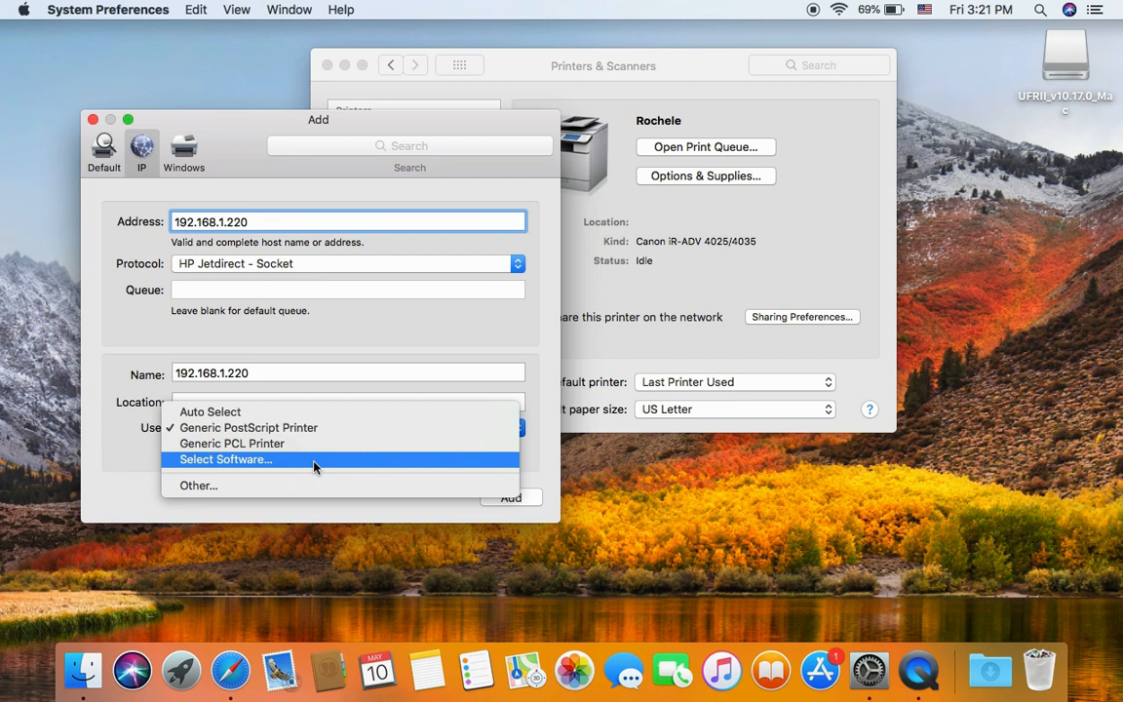
click(225, 459)
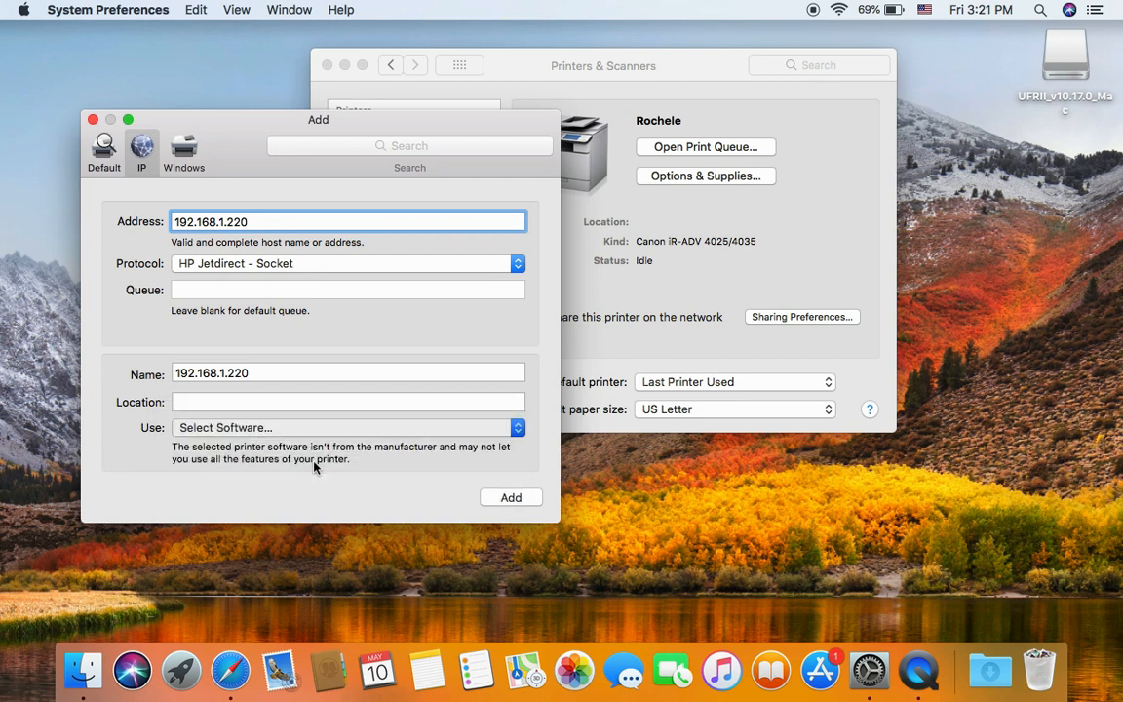
mouse_move(351, 459)
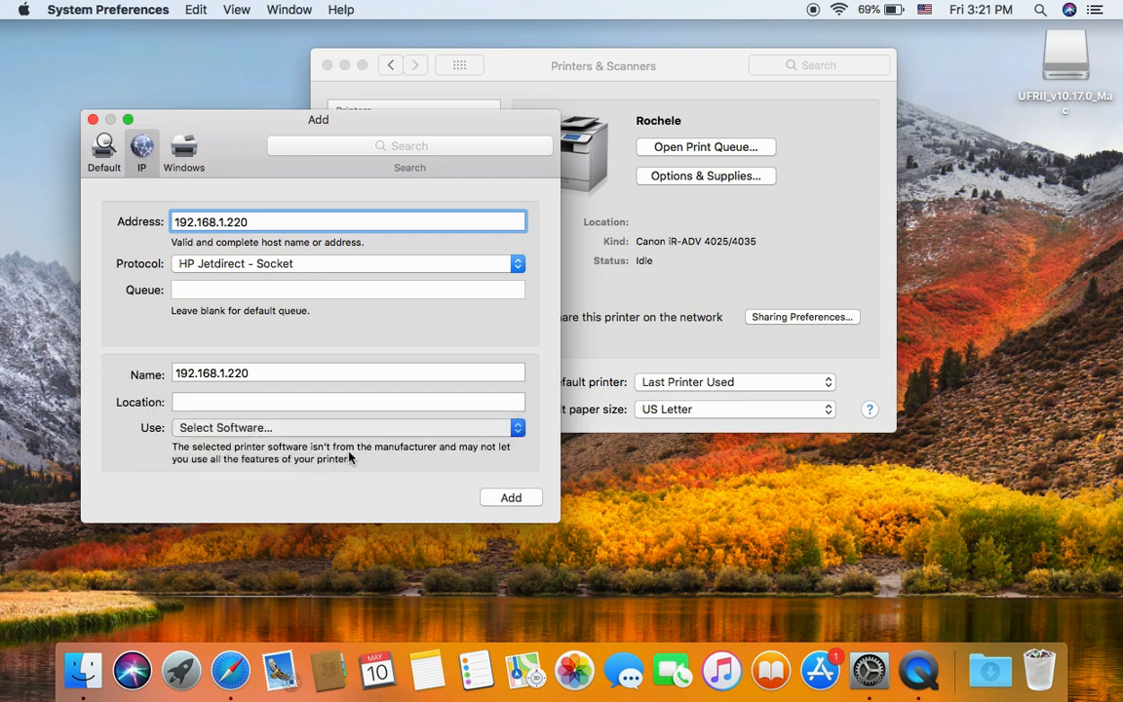
click(348, 427)
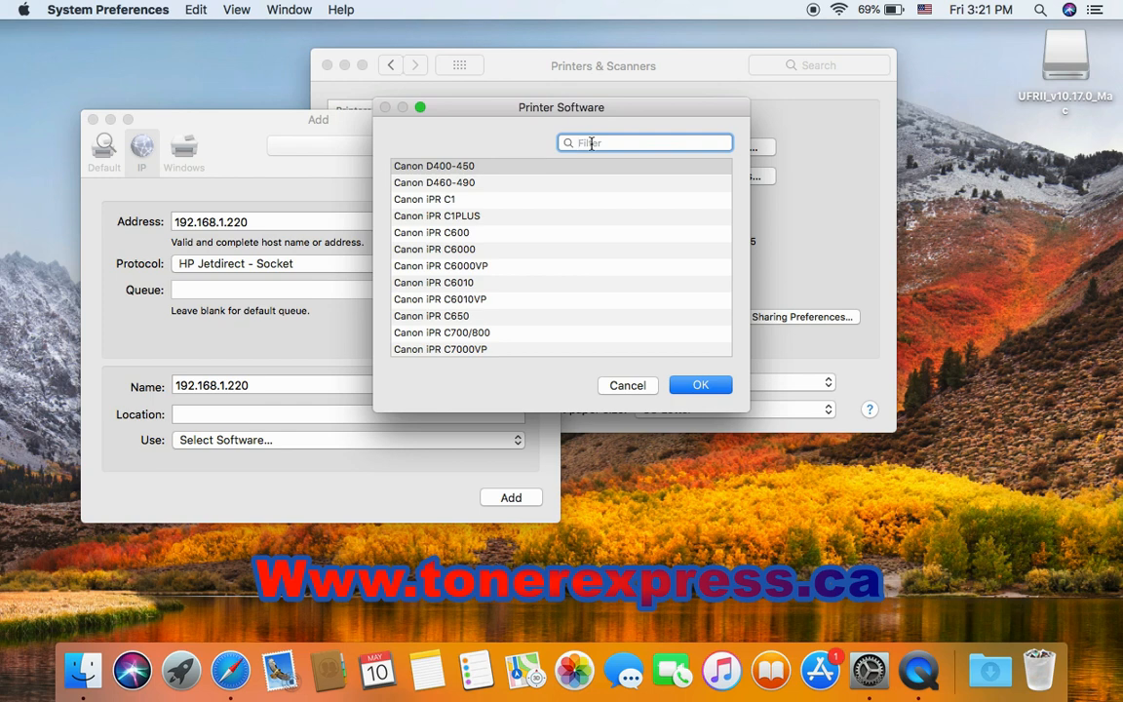
Step: Filter the printer software by '4035' and choose the Canon iR-ADV 4025/4035 driver
text(403)
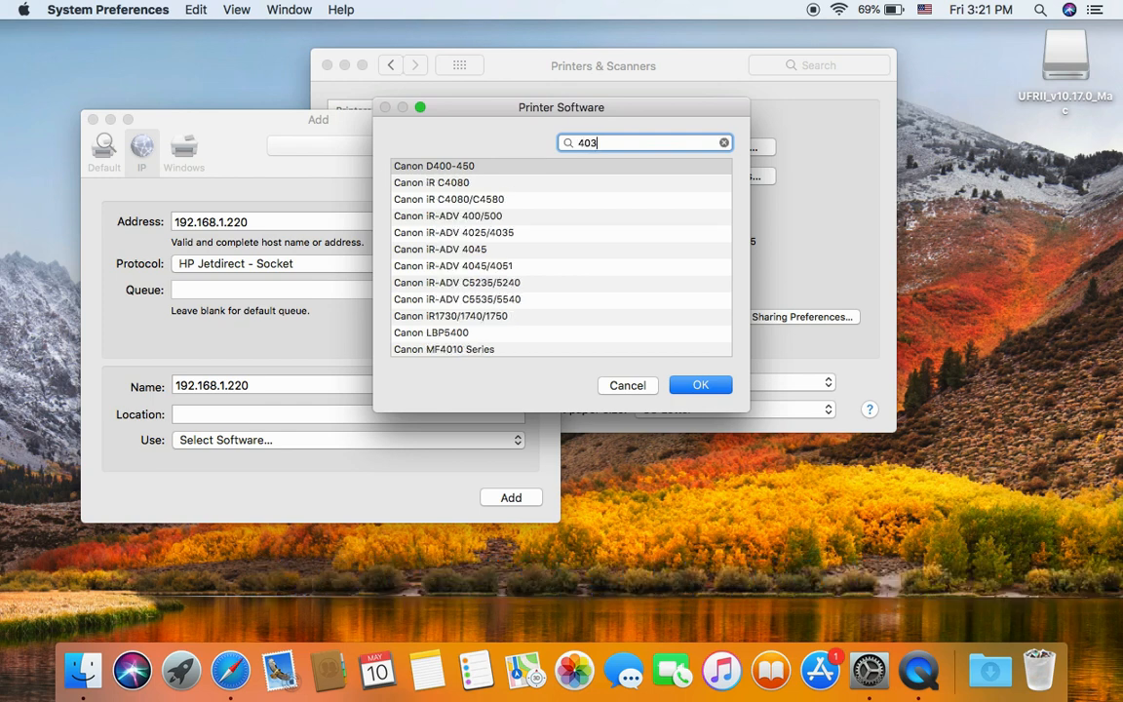
text(5)
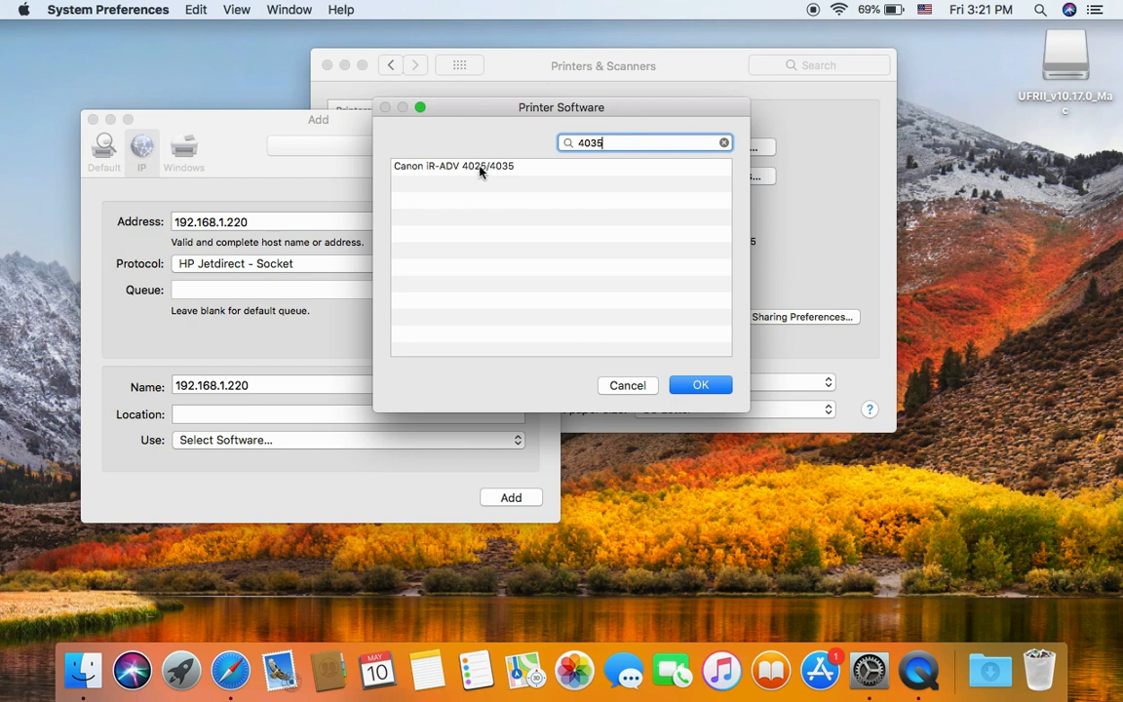
click(700, 384)
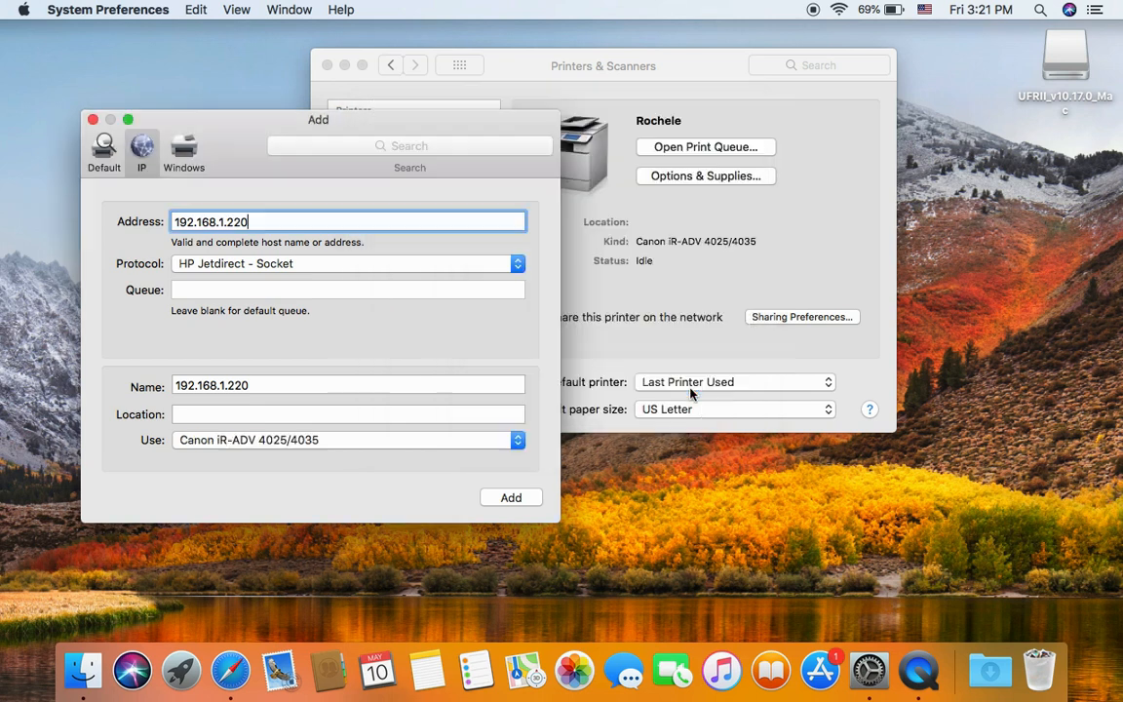
Step: Add the 192.168.1.220 Canon iR-ADV 4025/4035 printer and select it in the list
click(511, 498)
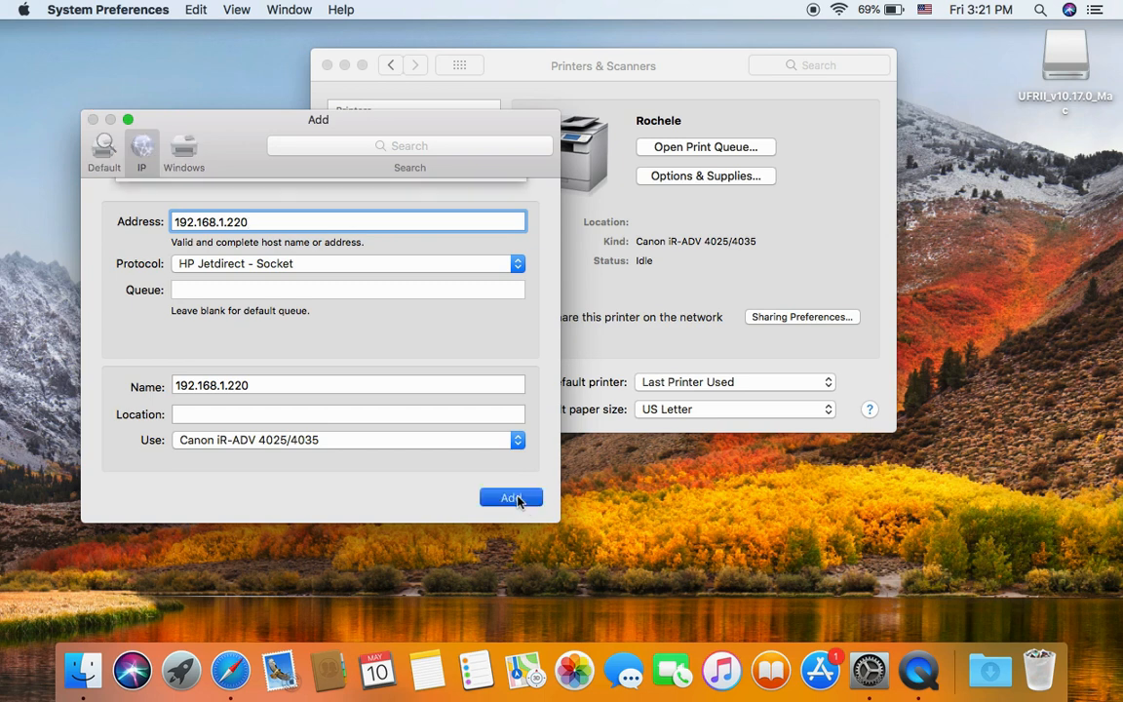
click(510, 498)
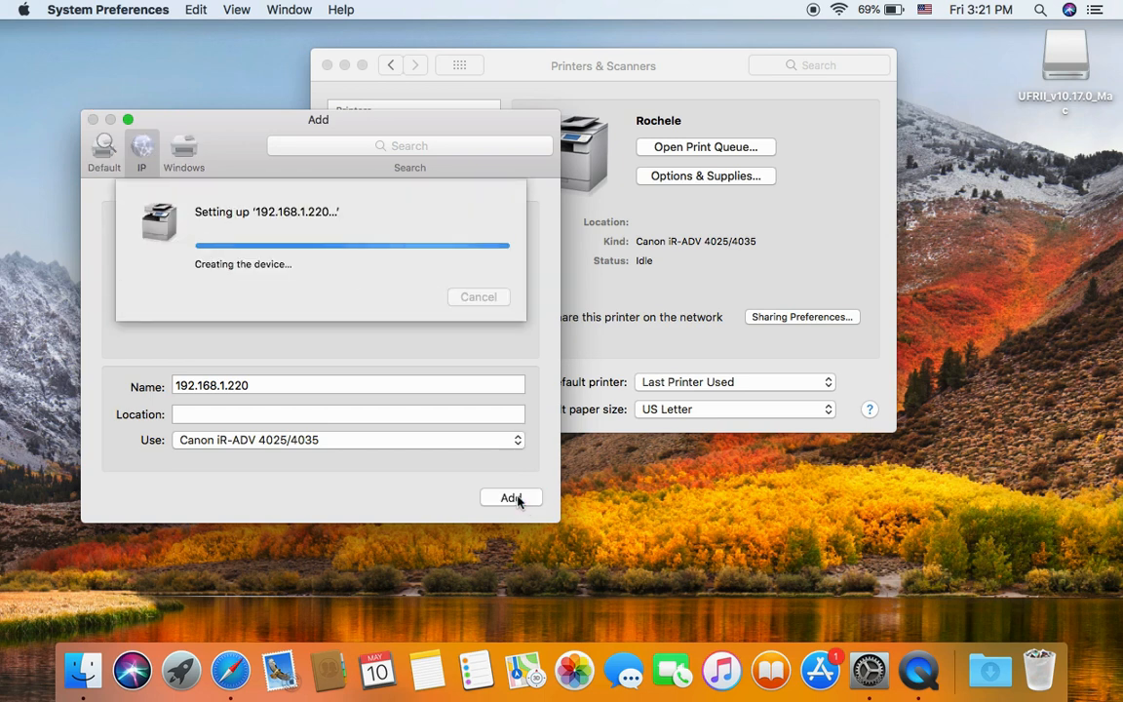
click(510, 497)
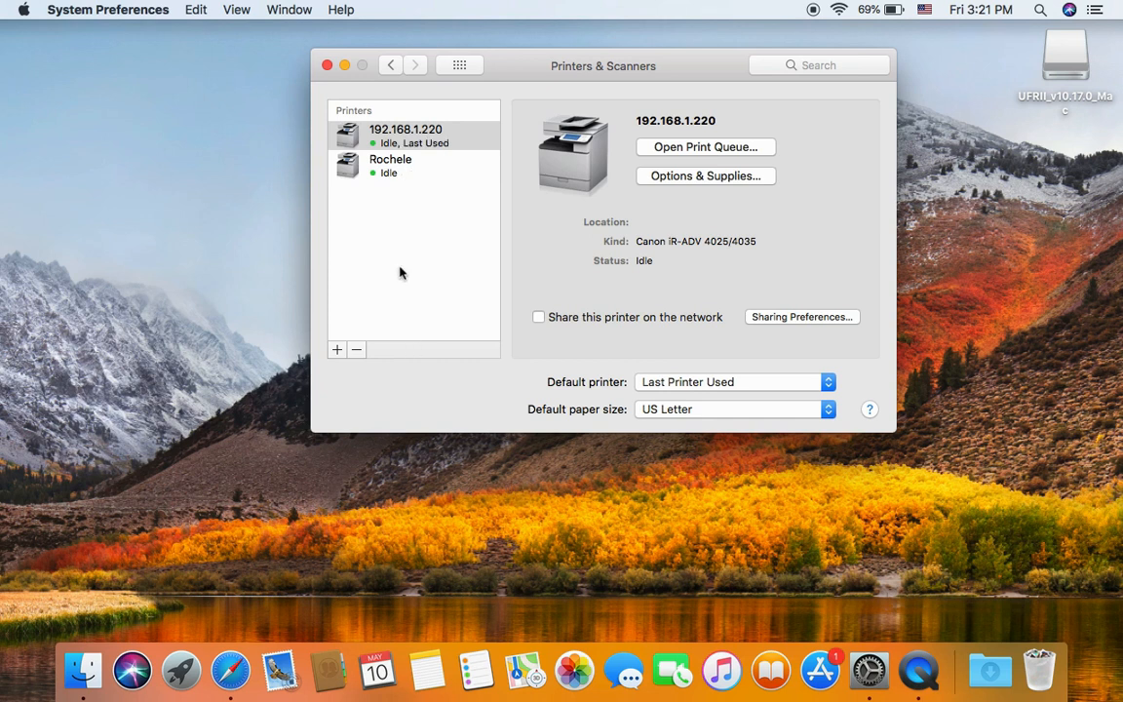
mouse_move(421, 141)
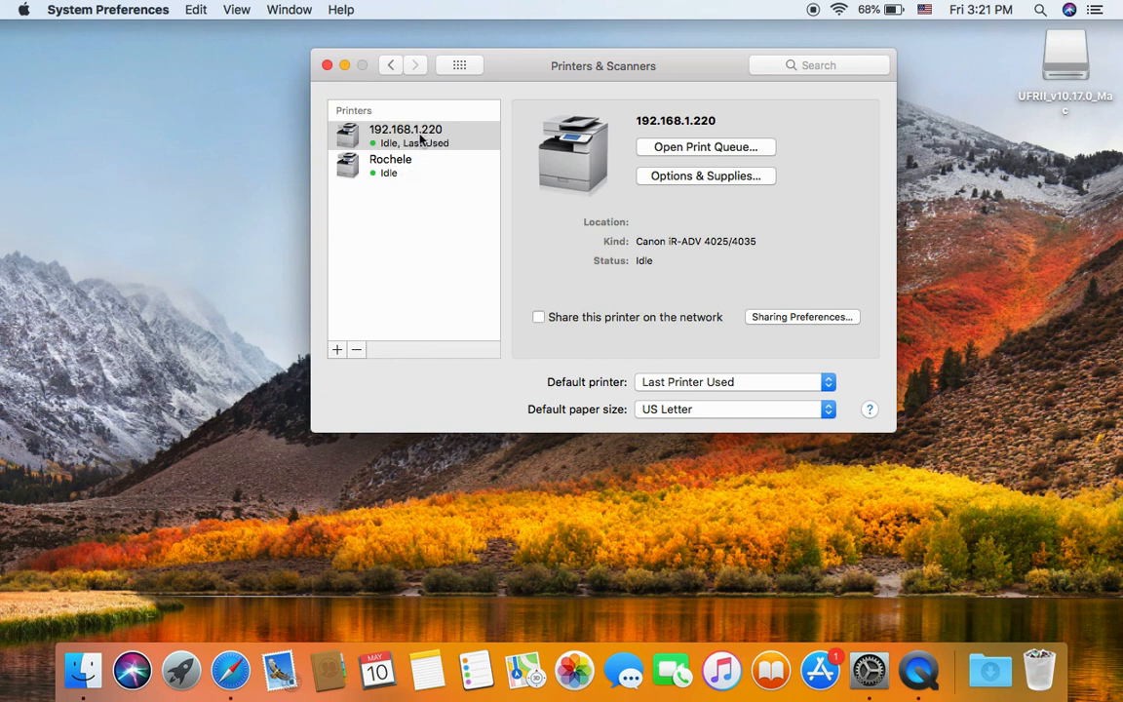